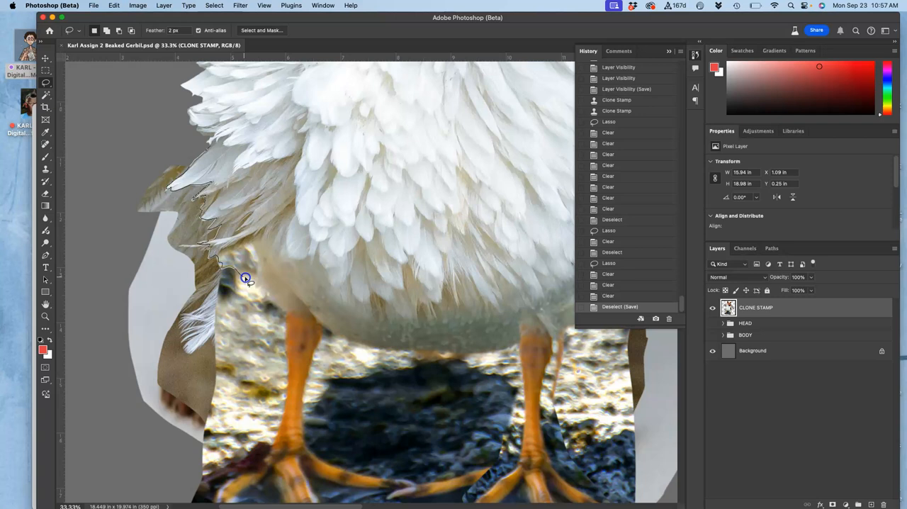
# - Lasso and delete the rock background along the feathered body edge above the left leg
pyautogui.moveTo(244, 276); pyautogui.dragTo(276, 306)
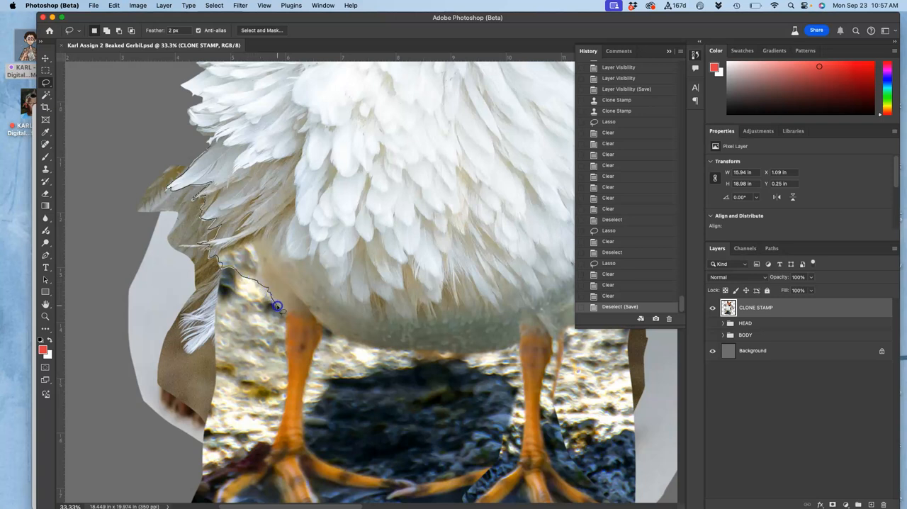
pyautogui.moveTo(276, 306); pyautogui.dragTo(234, 416)
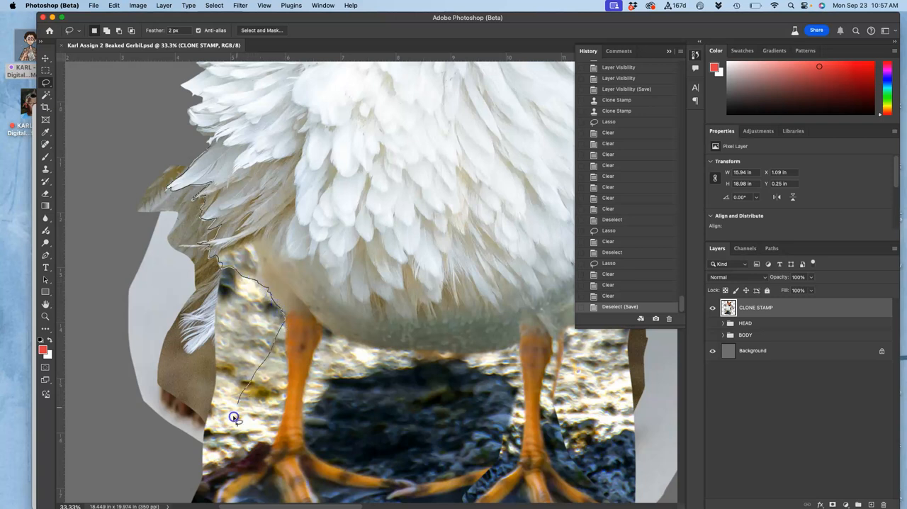
pyautogui.click(234, 417)
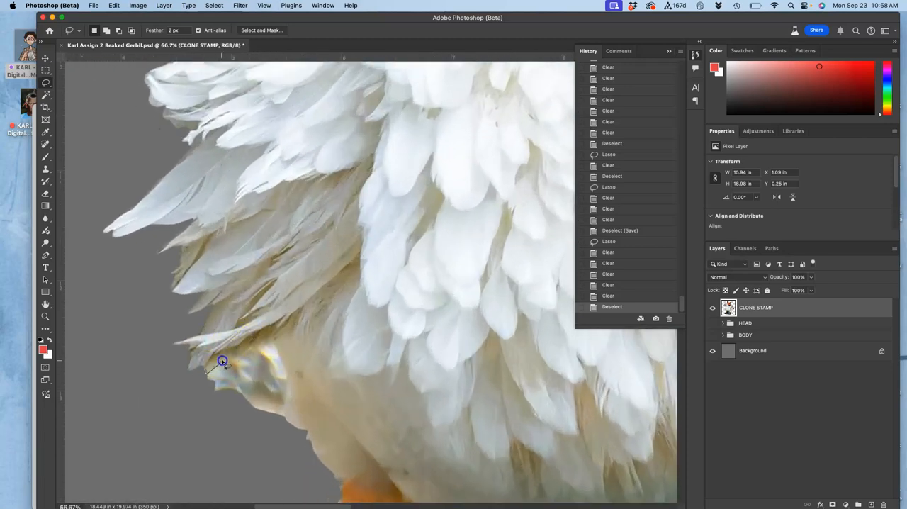
pyautogui.moveTo(221, 361); pyautogui.dragTo(268, 346)
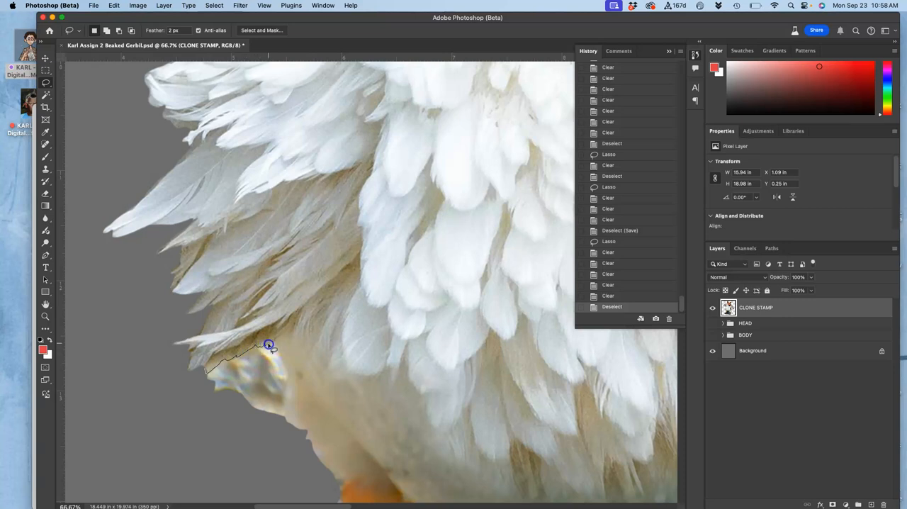
pyautogui.moveTo(269, 346); pyautogui.dragTo(289, 399)
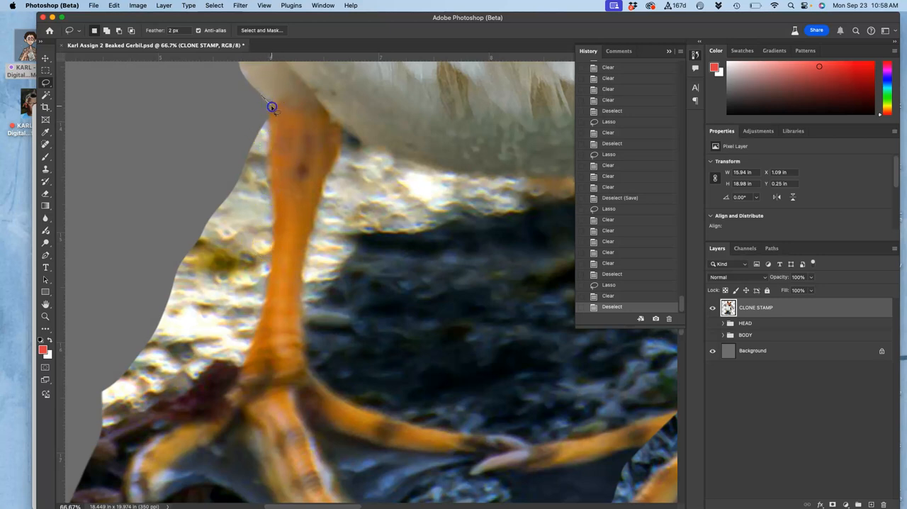
# - Lasso and delete the rocks along the outer edge of the left orange leg down to the foot
pyautogui.moveTo(273, 106); pyautogui.dragTo(269, 224)
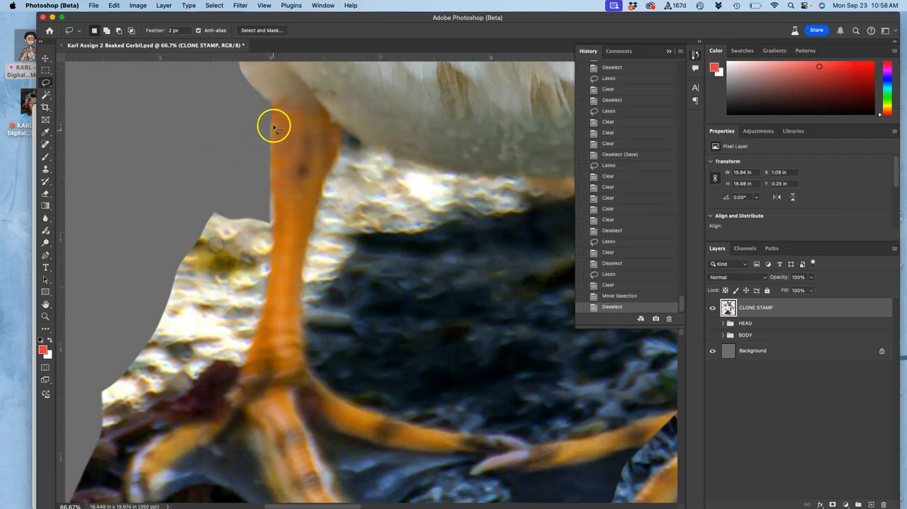
pyautogui.moveTo(273, 125); pyautogui.dragTo(272, 198)
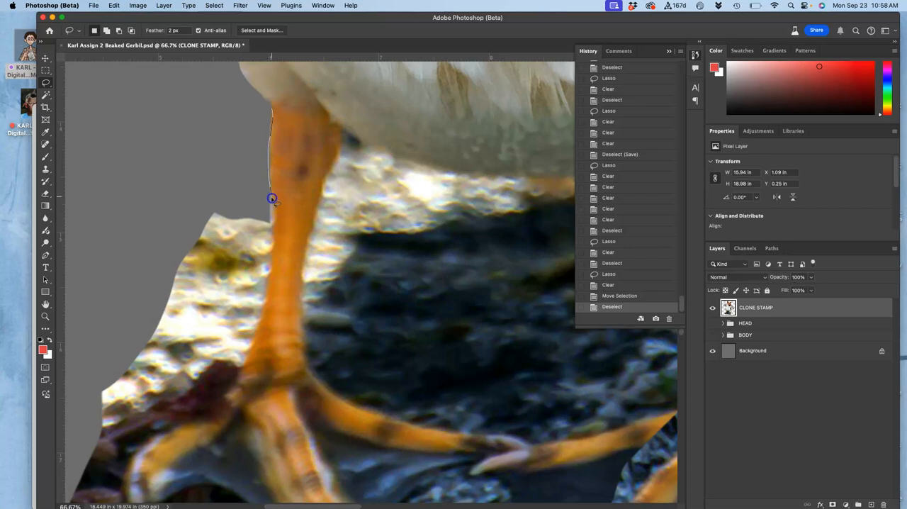
pyautogui.moveTo(272, 199); pyautogui.dragTo(266, 282)
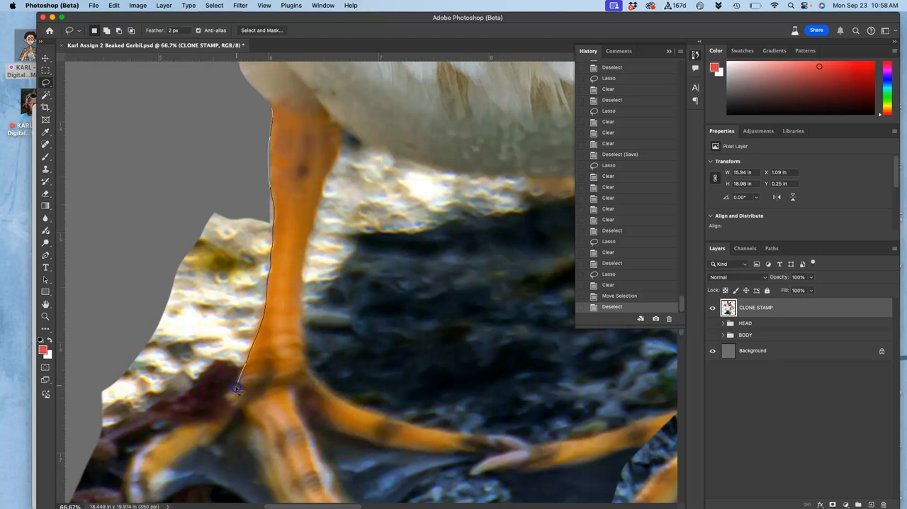
pyautogui.moveTo(235, 388); pyautogui.dragTo(158, 448)
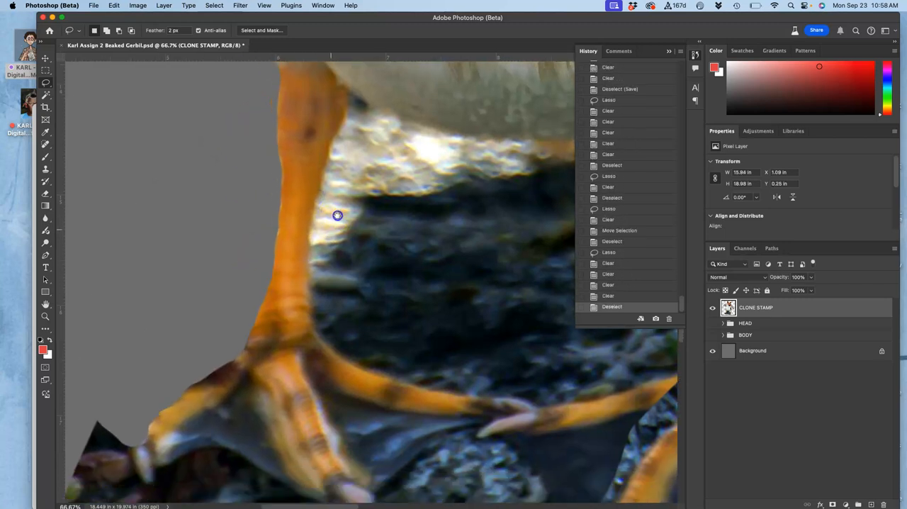
pyautogui.moveTo(338, 215); pyautogui.dragTo(170, 358)
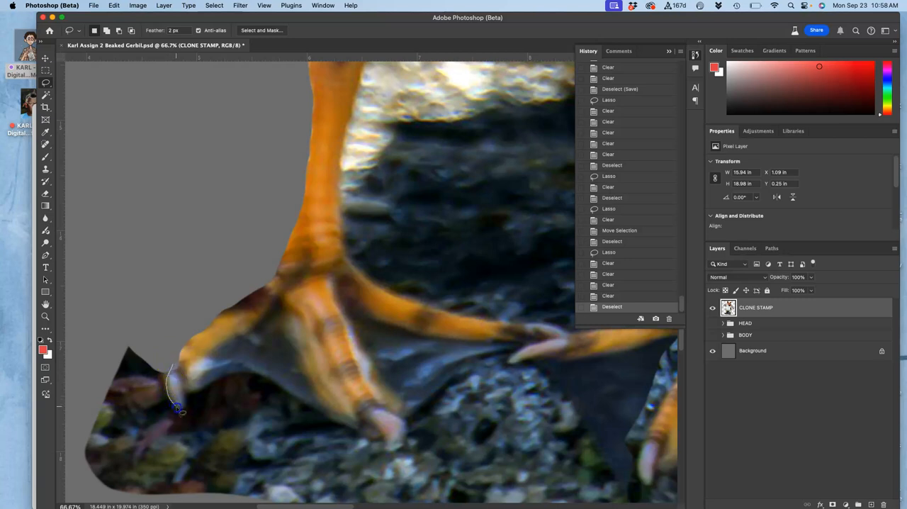
# - Lasso and delete the rocks beneath the left webbed foot along the web edges to the toes
pyautogui.moveTo(179, 409); pyautogui.dragTo(212, 386)
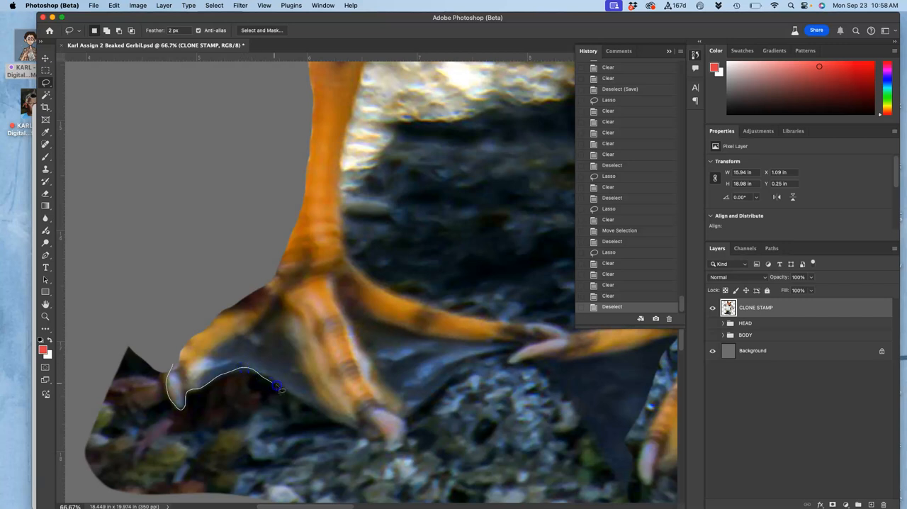
pyautogui.moveTo(278, 386); pyautogui.dragTo(371, 437)
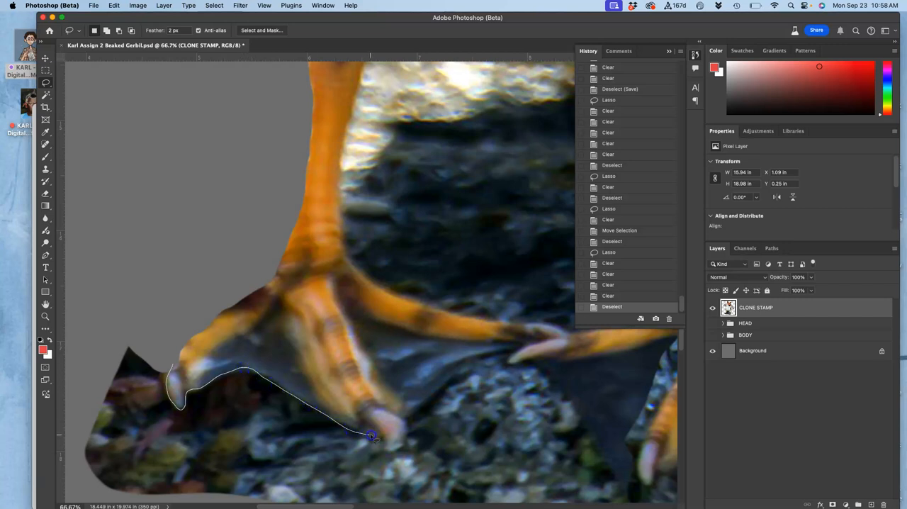
pyautogui.moveTo(371, 437); pyautogui.dragTo(397, 451)
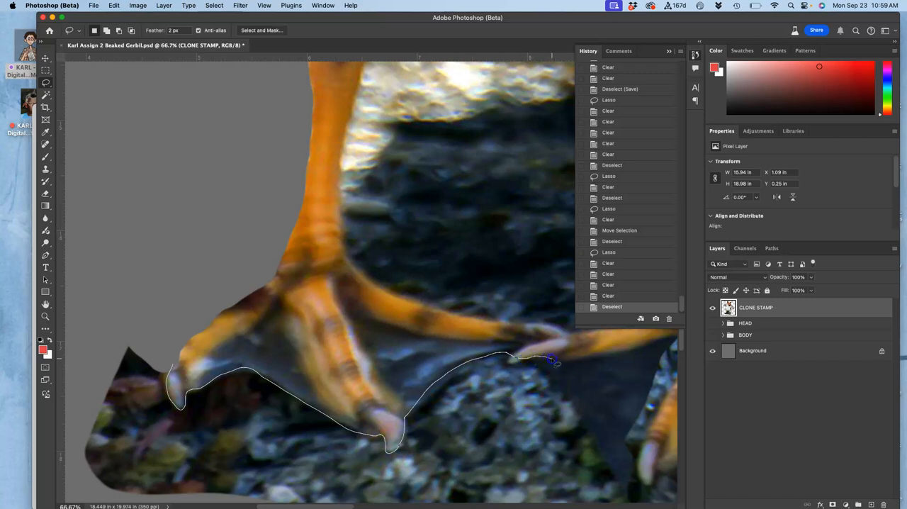
pyautogui.moveTo(556, 362); pyautogui.dragTo(521, 461)
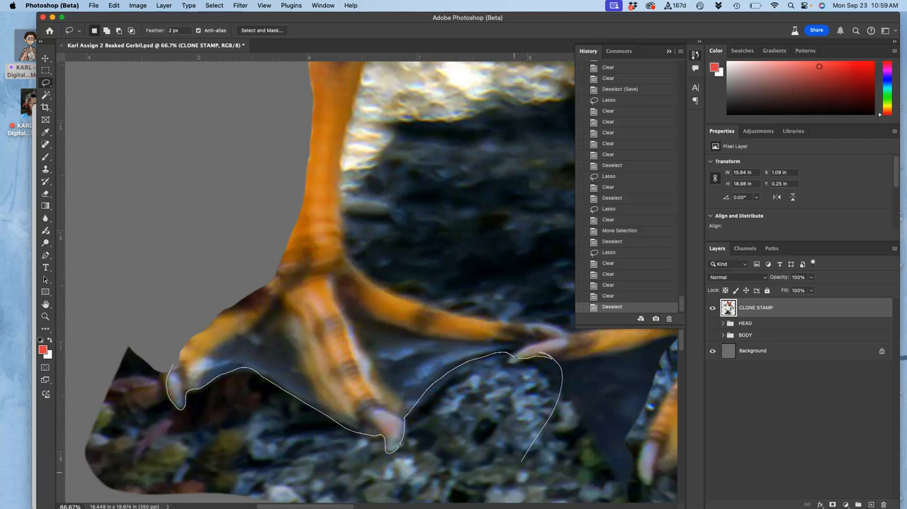
pyautogui.click(162, 306)
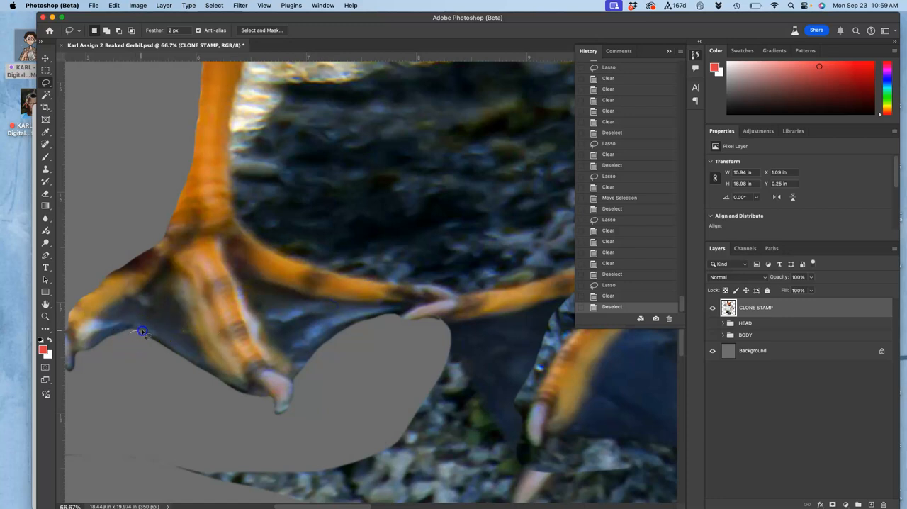
# - Lasso and delete the remaining rock under the foot and along the left leg's inner edge
pyautogui.moveTo(142, 330); pyautogui.dragTo(217, 374)
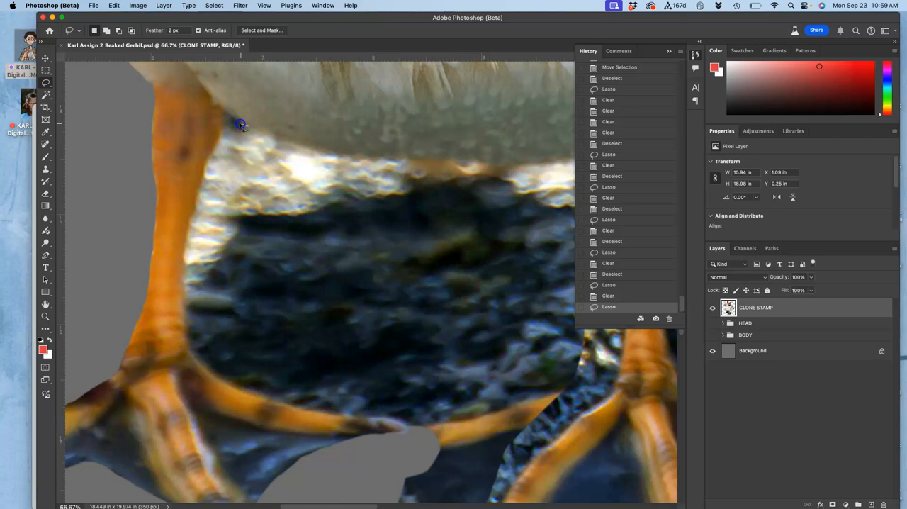
pyautogui.moveTo(240, 125); pyautogui.dragTo(201, 183)
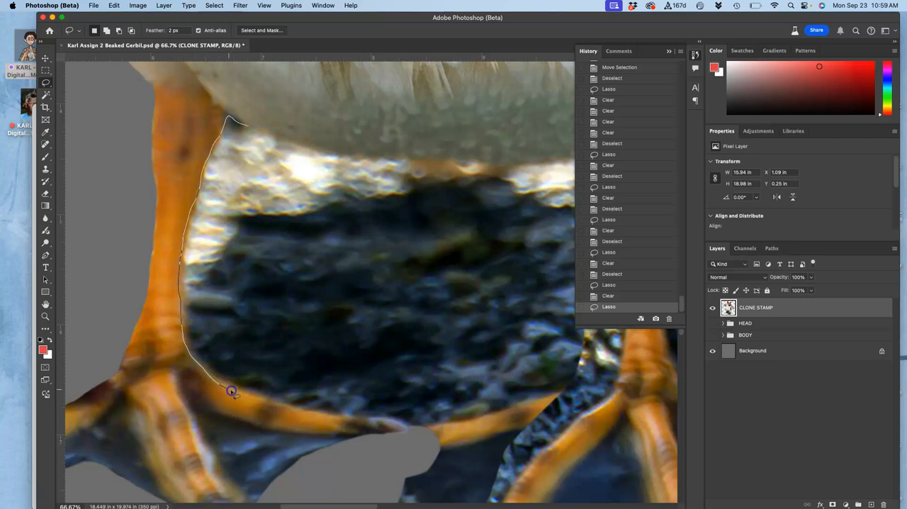
pyautogui.moveTo(232, 391); pyautogui.dragTo(327, 417)
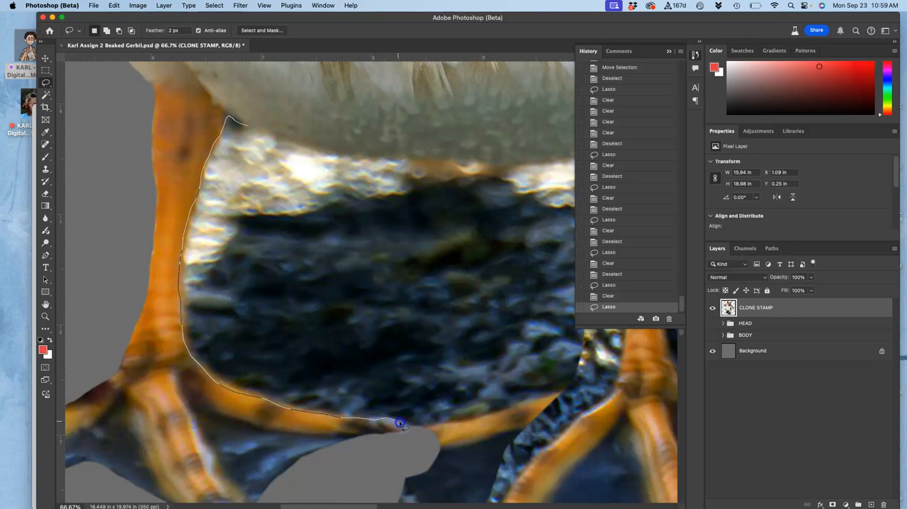
pyautogui.moveTo(399, 424); pyautogui.dragTo(517, 318)
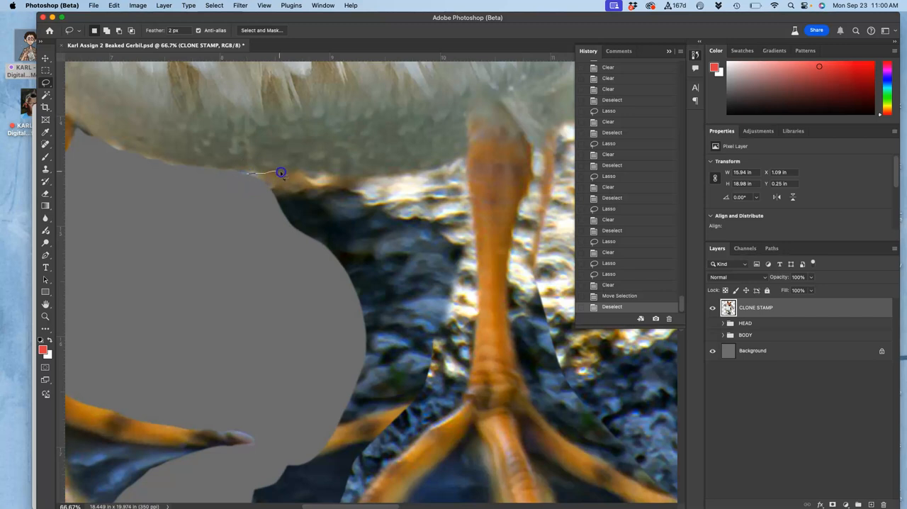
# - Lasso and delete the rocks between the legs under the belly, dismissing the 50% selection warning
pyautogui.moveTo(280, 173); pyautogui.dragTo(423, 176)
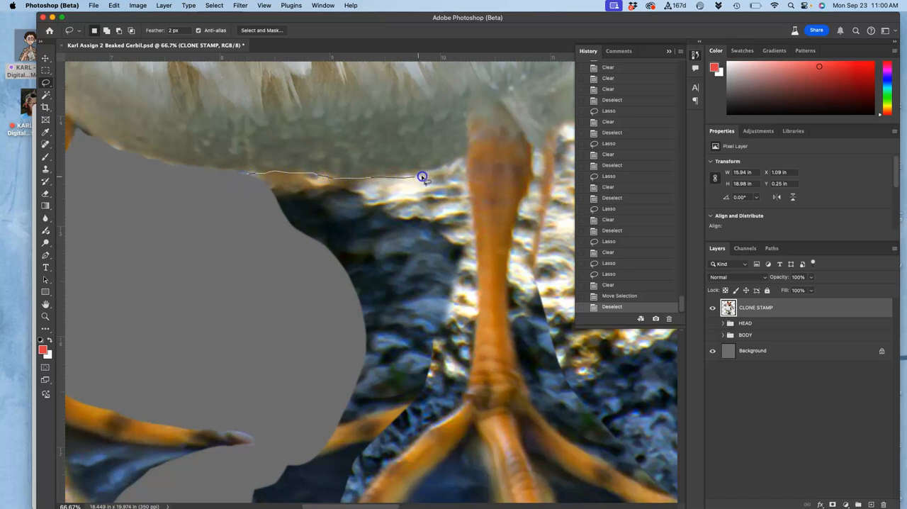
pyautogui.moveTo(422, 176); pyautogui.dragTo(471, 198)
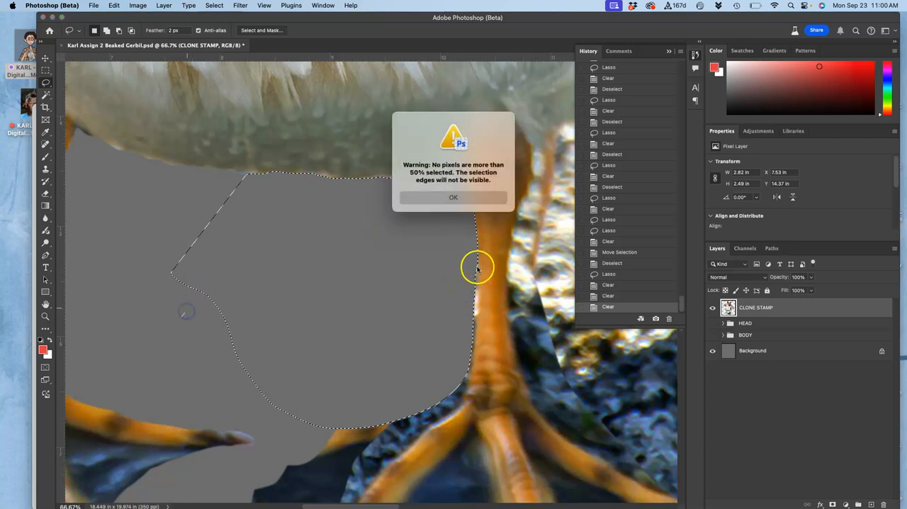
pyautogui.click(453, 197)
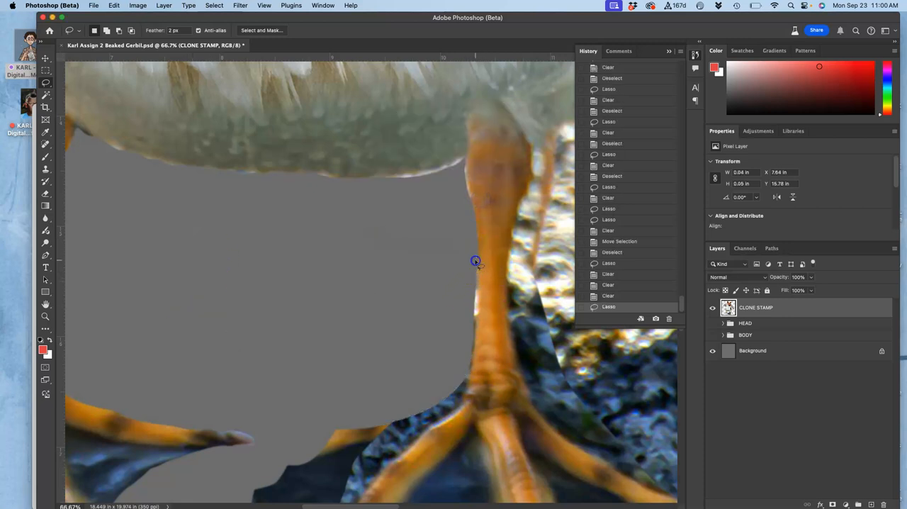
pyautogui.moveTo(475, 260); pyautogui.dragTo(473, 352)
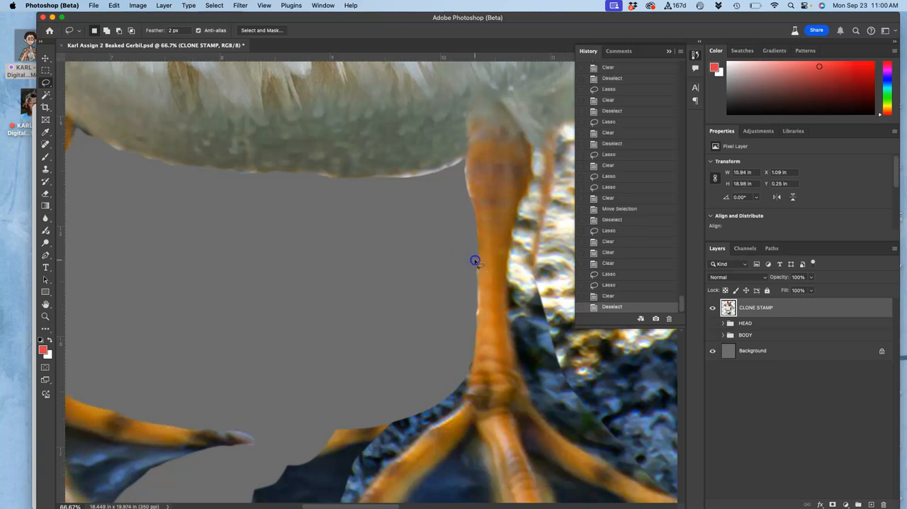
pyautogui.moveTo(475, 261); pyautogui.dragTo(456, 305)
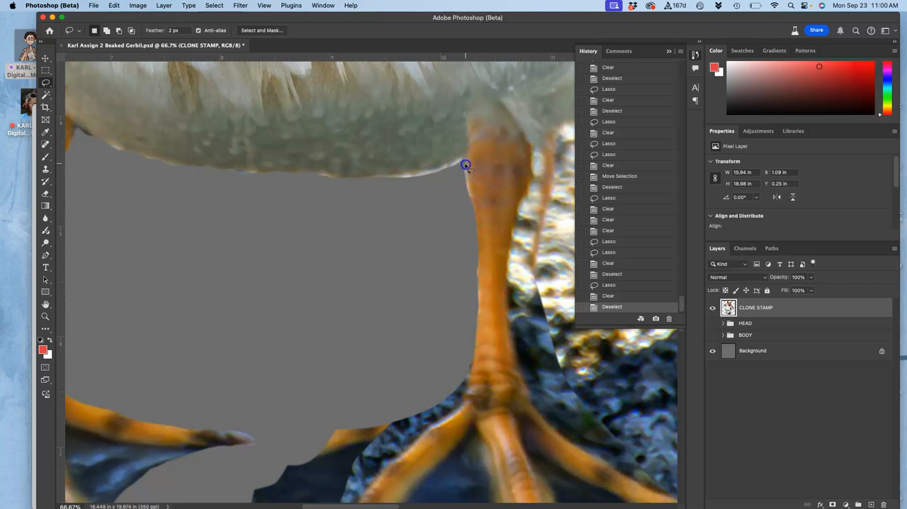
pyautogui.moveTo(465, 164); pyautogui.dragTo(391, 179)
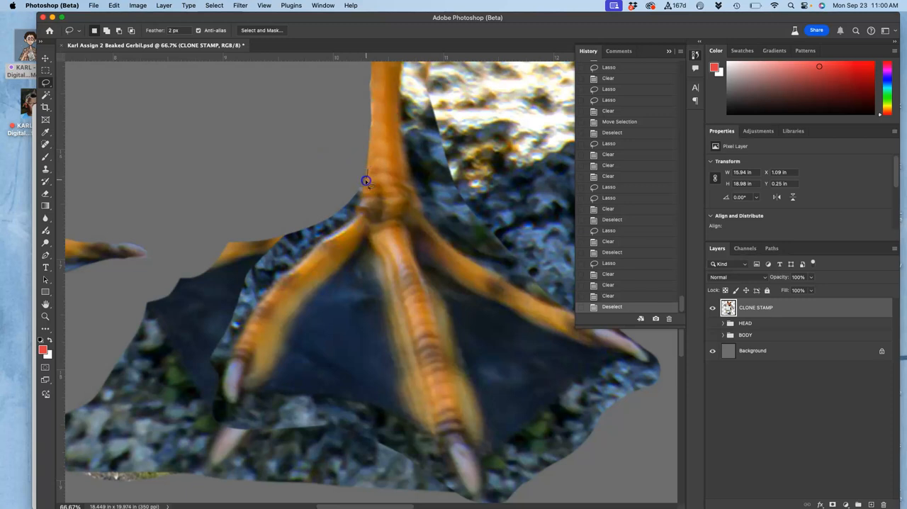
# - Lasso and delete leftover rock around the right foot, its toe tips and lower edge
pyautogui.moveTo(366, 181); pyautogui.dragTo(334, 232)
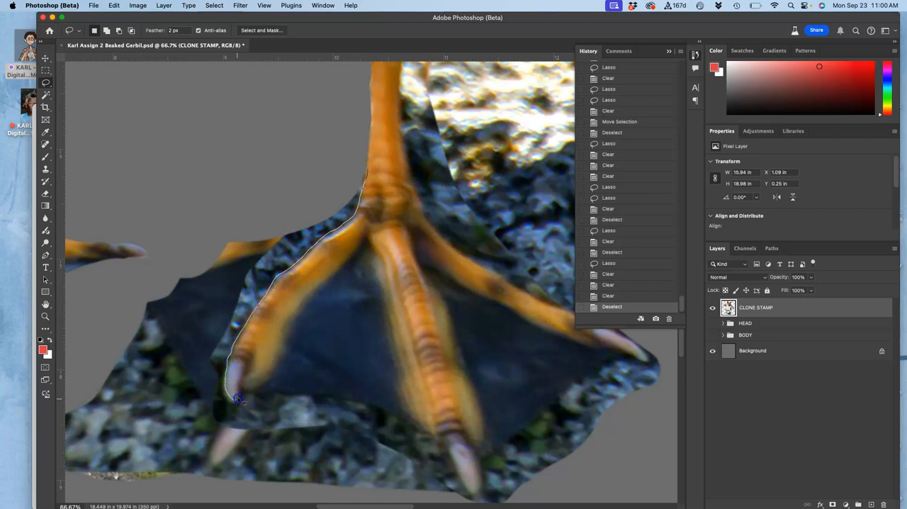
pyautogui.moveTo(238, 400); pyautogui.dragTo(304, 394)
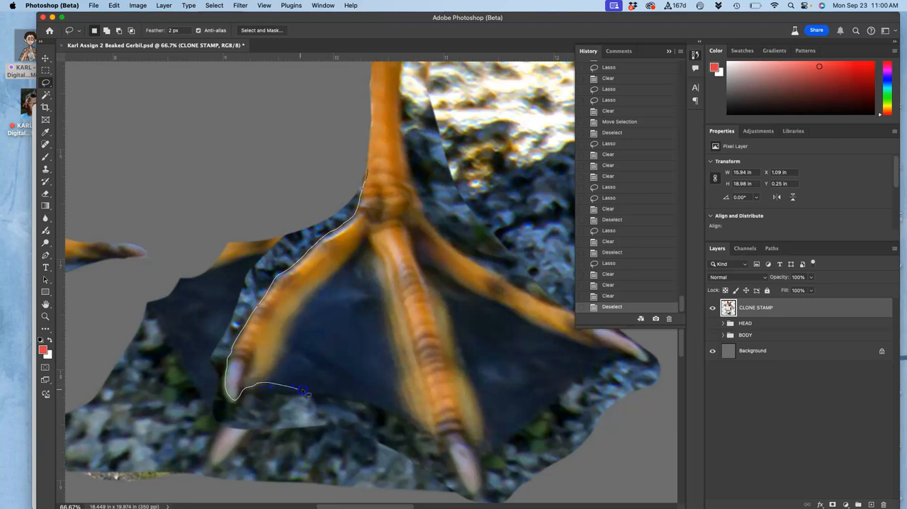
pyautogui.moveTo(304, 390); pyautogui.dragTo(427, 437)
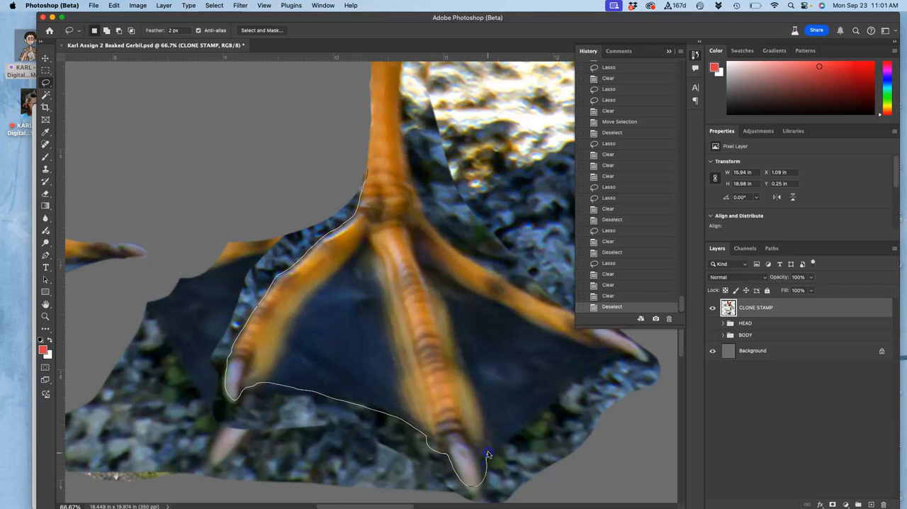
pyautogui.moveTo(487, 454); pyautogui.dragTo(620, 357)
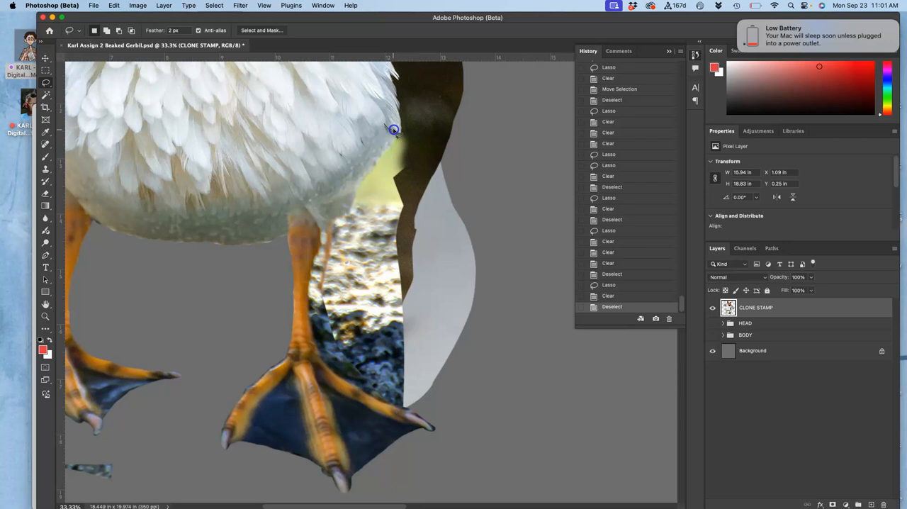
# - Lasso and delete the pale gray strip beside the right leg
pyautogui.moveTo(394, 131); pyautogui.dragTo(473, 352)
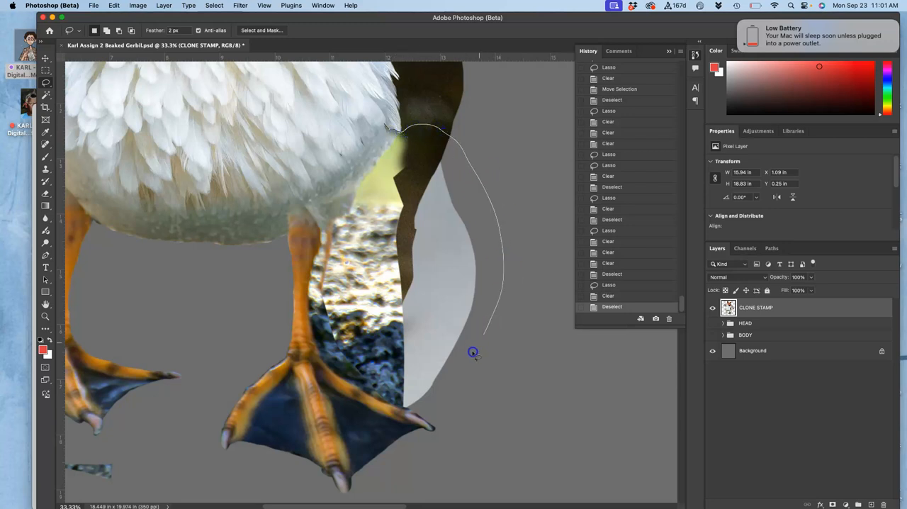
pyautogui.moveTo(474, 352); pyautogui.dragTo(392, 405)
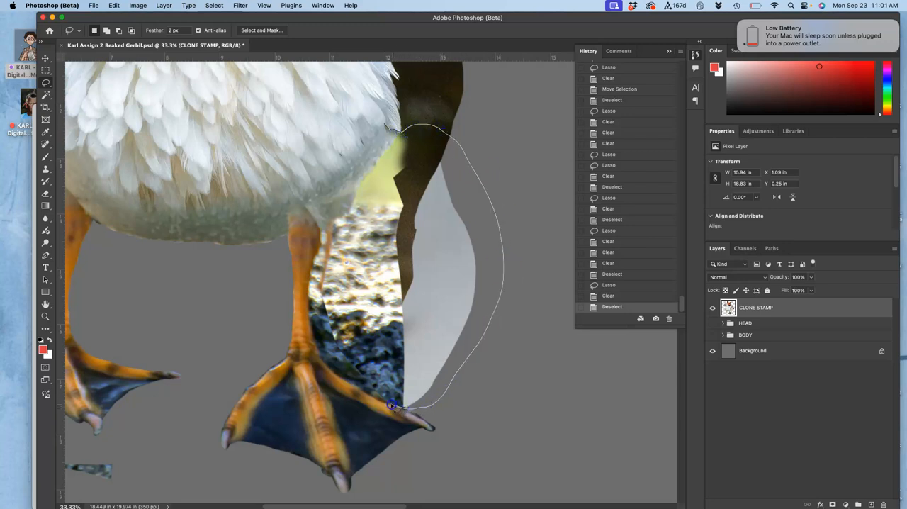
pyautogui.moveTo(391, 405); pyautogui.dragTo(343, 379)
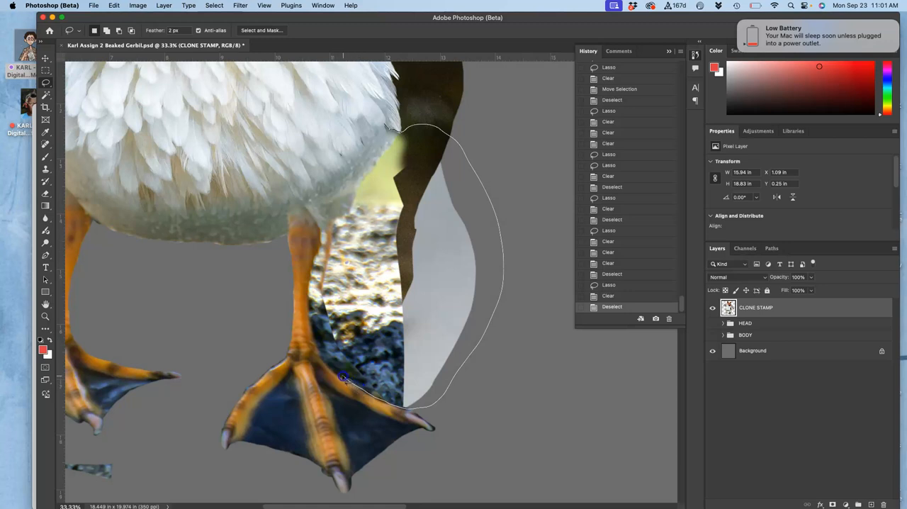
pyautogui.moveTo(343, 380); pyautogui.dragTo(363, 284)
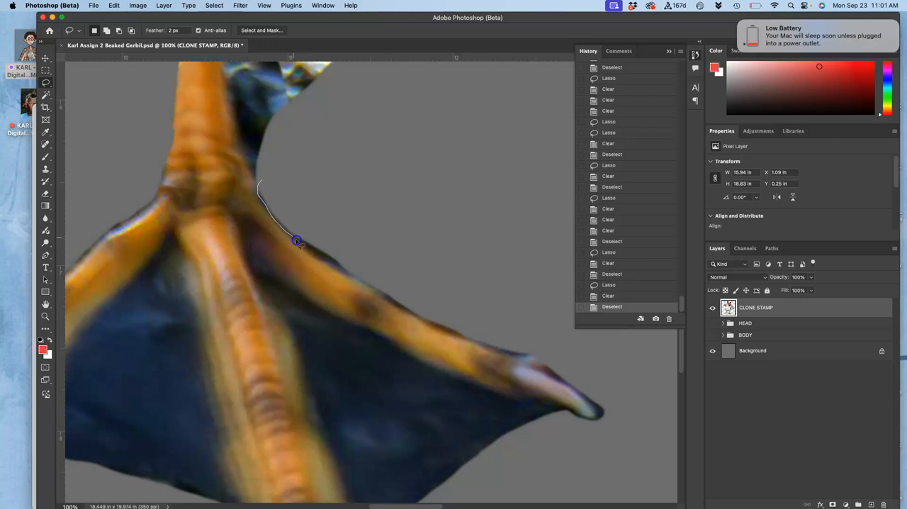
# - Lasso and delete background remnants above the foot webbing and along the leg edges
pyautogui.moveTo(298, 240); pyautogui.dragTo(397, 308)
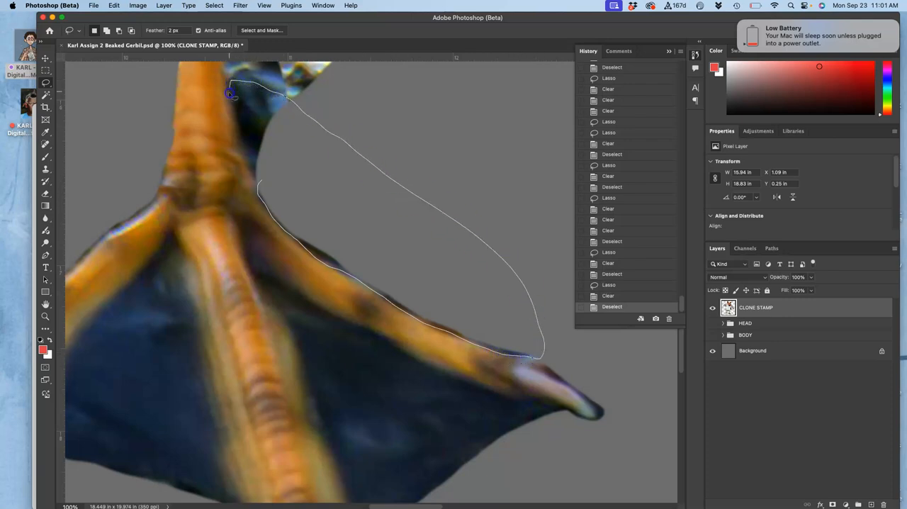
pyautogui.moveTo(229, 93); pyautogui.dragTo(255, 191)
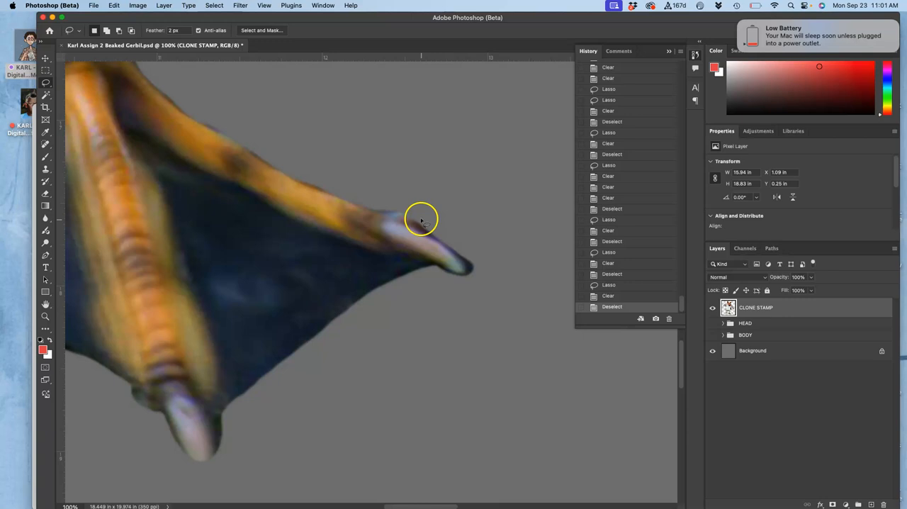
pyautogui.moveTo(423, 221); pyautogui.dragTo(456, 249)
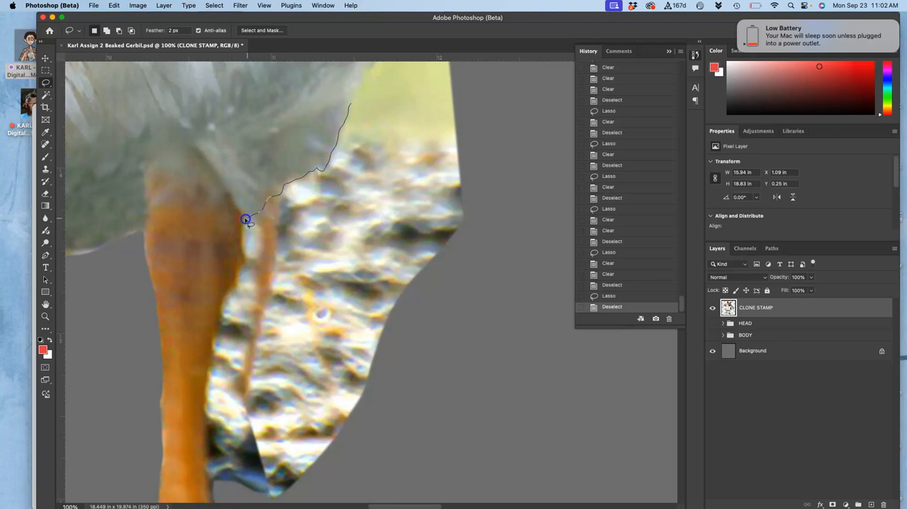
pyautogui.moveTo(246, 219); pyautogui.dragTo(215, 353)
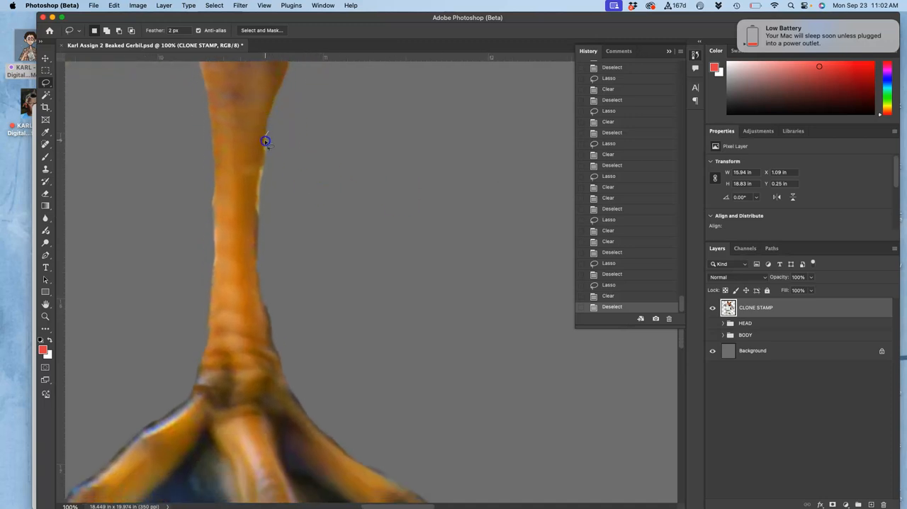
pyautogui.moveTo(265, 141); pyautogui.dragTo(255, 257)
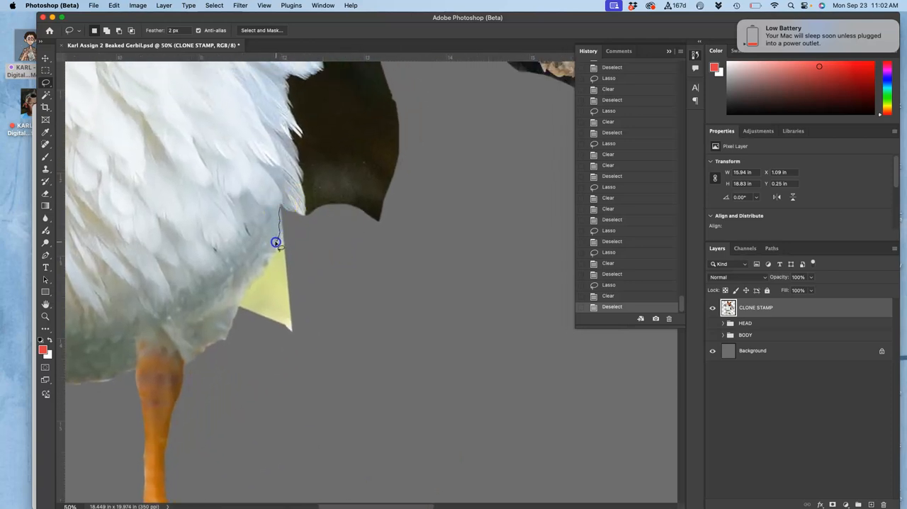
# - Lasso and delete the yellow sliver under the feathers and the dark patch beside them
pyautogui.moveTo(276, 242); pyautogui.dragTo(248, 290)
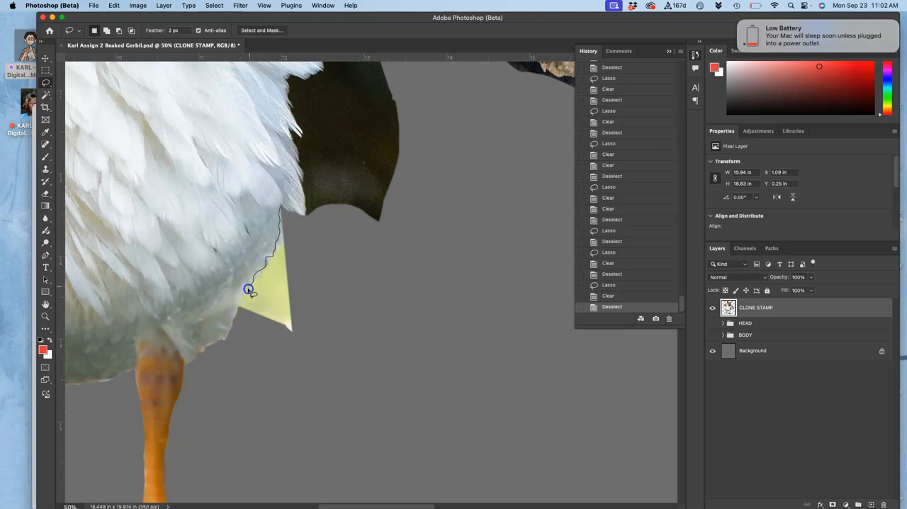
pyautogui.moveTo(248, 291); pyautogui.dragTo(370, 256)
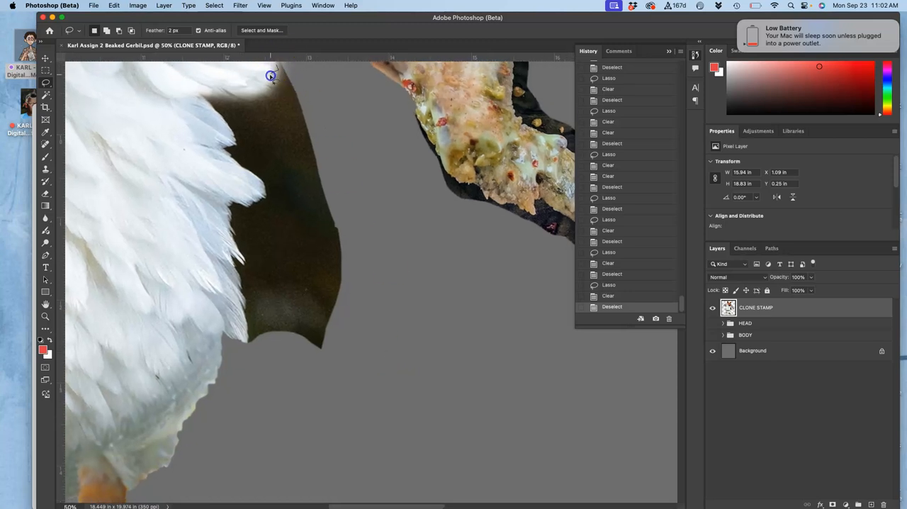
pyautogui.moveTo(271, 77); pyautogui.dragTo(206, 99)
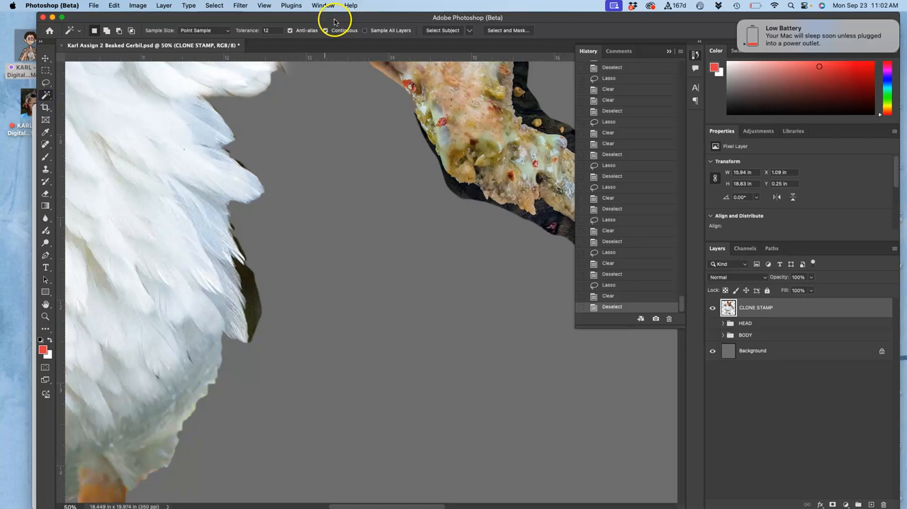
# - Magic Wand-select the dark fringe along the feather edge and delete it
pyautogui.click(255, 302)
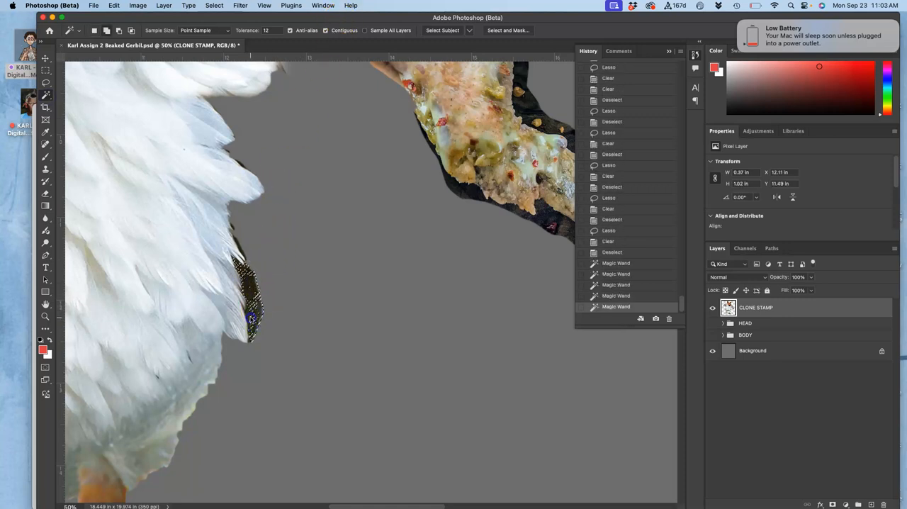
pyautogui.click(252, 320)
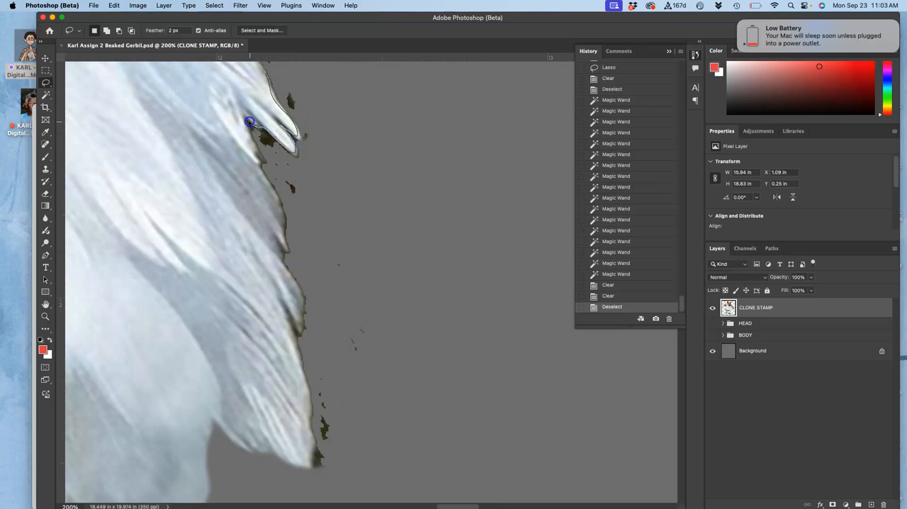
# - At 200% zoom, lasso and delete each dark speck along the feather edge and notch
pyautogui.moveTo(249, 122); pyautogui.dragTo(266, 176)
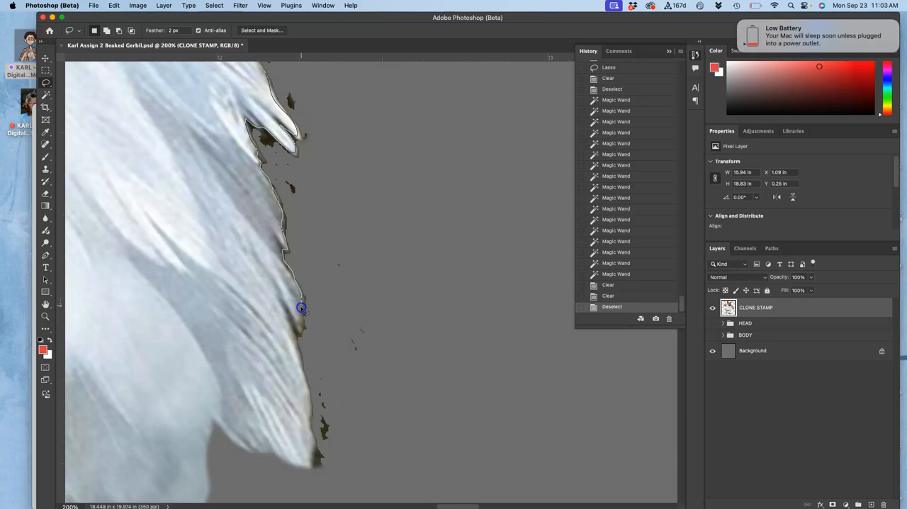
pyautogui.moveTo(300, 307); pyautogui.dragTo(301, 372)
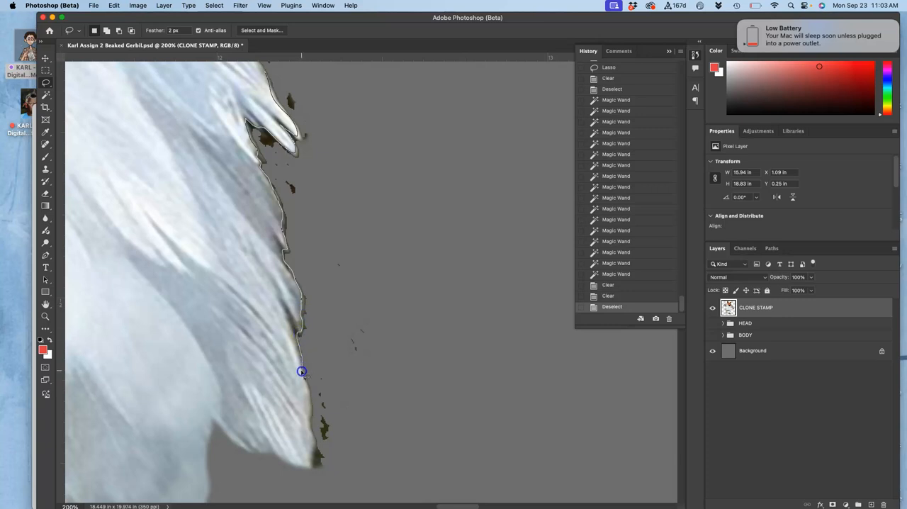
pyautogui.moveTo(301, 371); pyautogui.dragTo(311, 446)
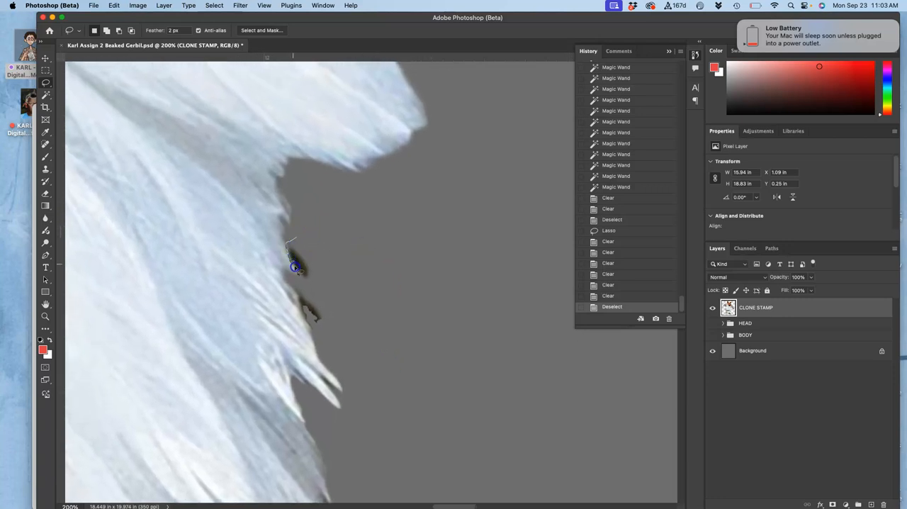
pyautogui.moveTo(295, 266); pyautogui.dragTo(326, 343)
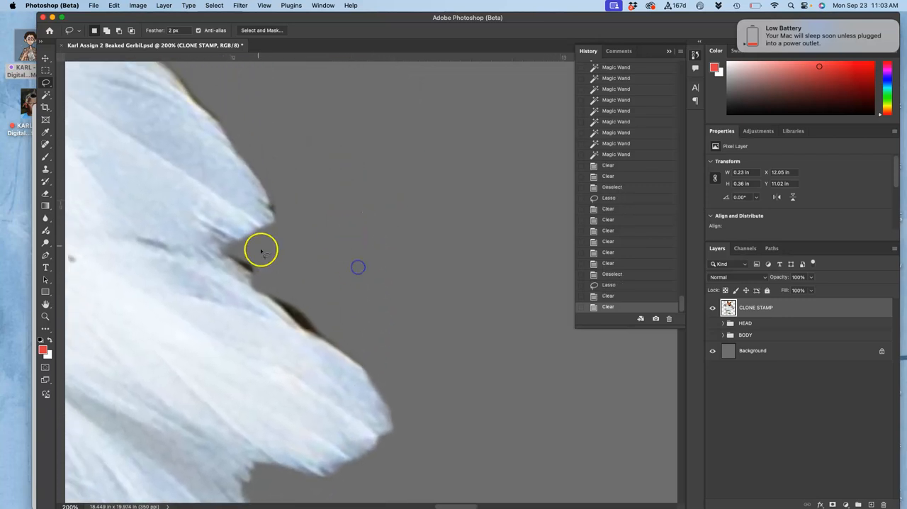
pyautogui.moveTo(260, 249); pyautogui.dragTo(262, 296)
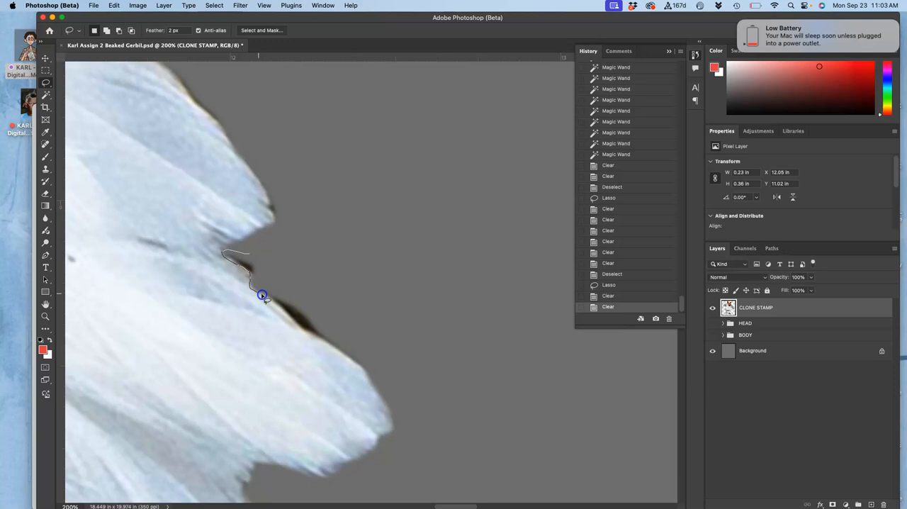
pyautogui.moveTo(263, 294); pyautogui.dragTo(312, 335)
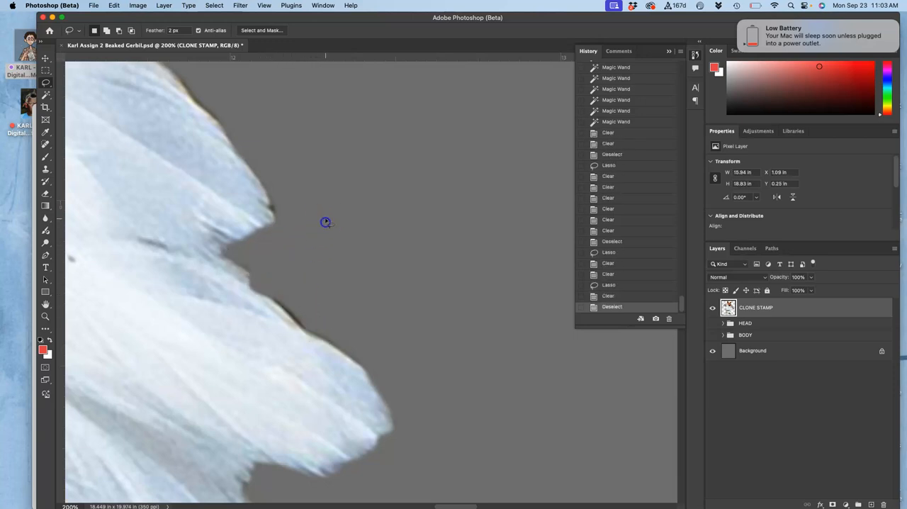
pyautogui.moveTo(326, 221); pyautogui.dragTo(323, 317)
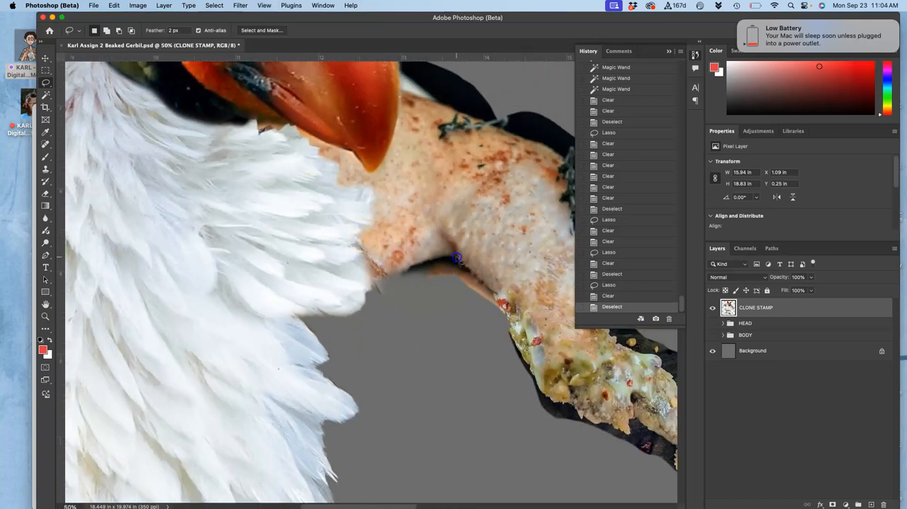
# - Lasso and delete the dark edge under the neck and the dark leftover near the toes
pyautogui.moveTo(456, 258); pyautogui.dragTo(377, 266)
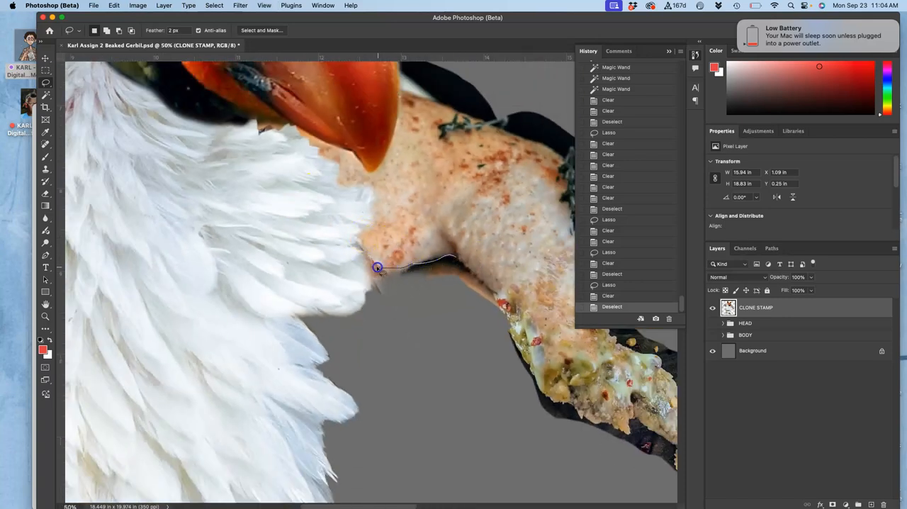
pyautogui.moveTo(377, 266); pyautogui.dragTo(462, 301)
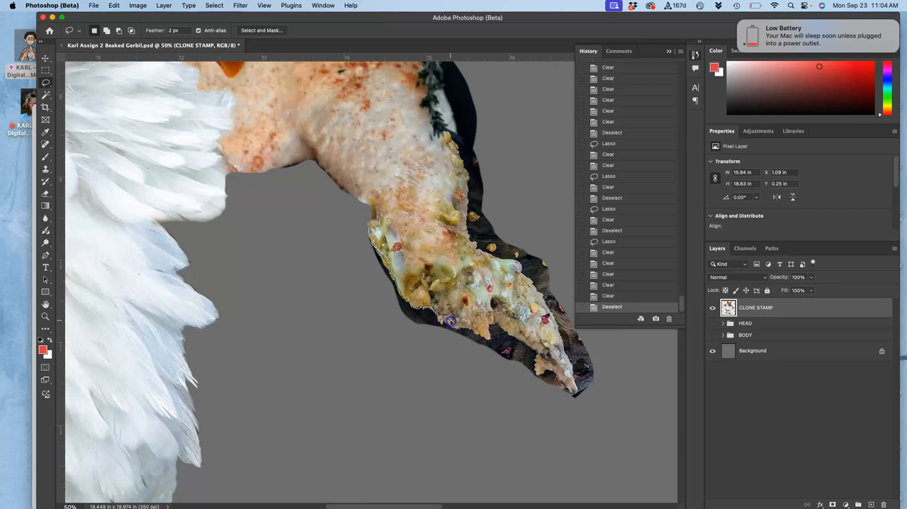
pyautogui.moveTo(451, 321); pyautogui.dragTo(489, 325)
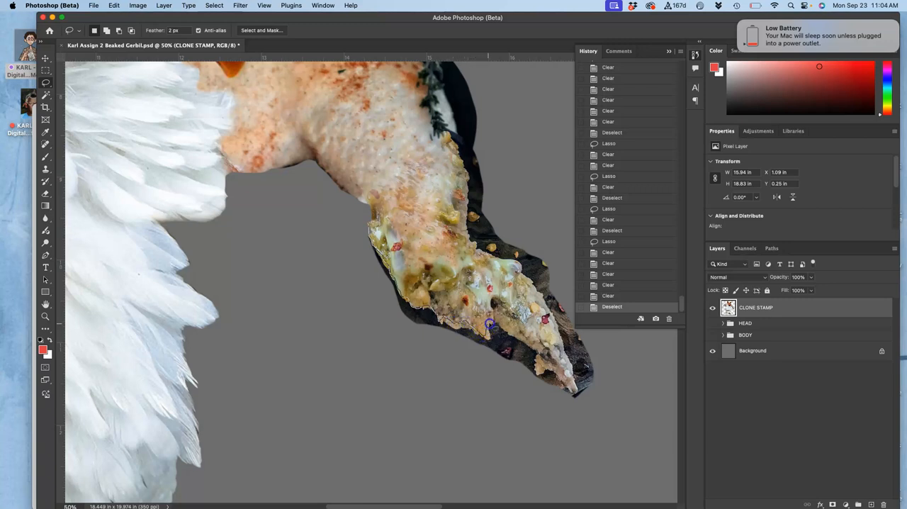
pyautogui.moveTo(489, 323); pyautogui.dragTo(309, 298)
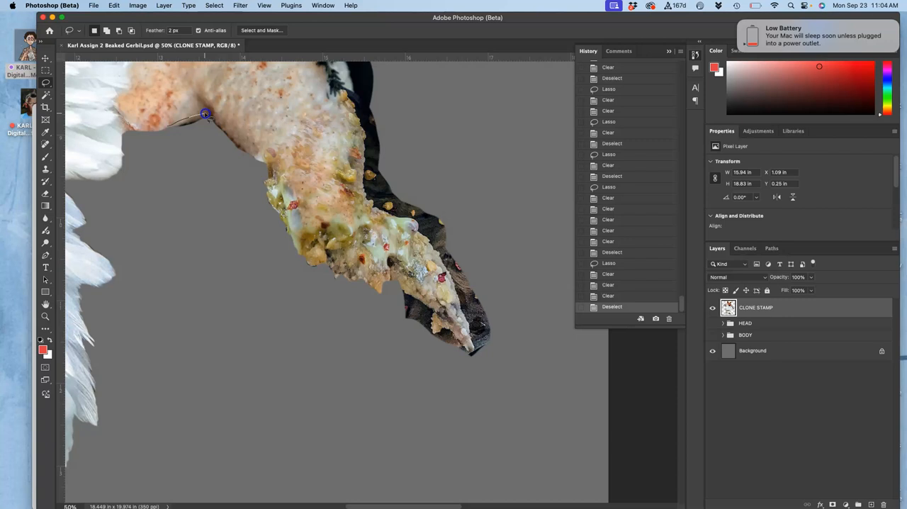
# - Lasso and delete dark fragments above and beside the foot, acknowledging the selection warning
pyautogui.moveTo(205, 113); pyautogui.dragTo(248, 152)
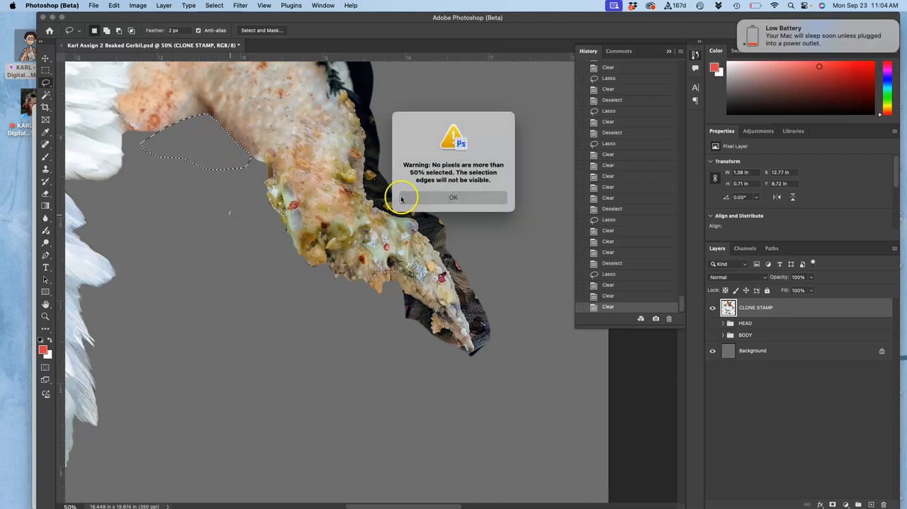
pyautogui.click(453, 197)
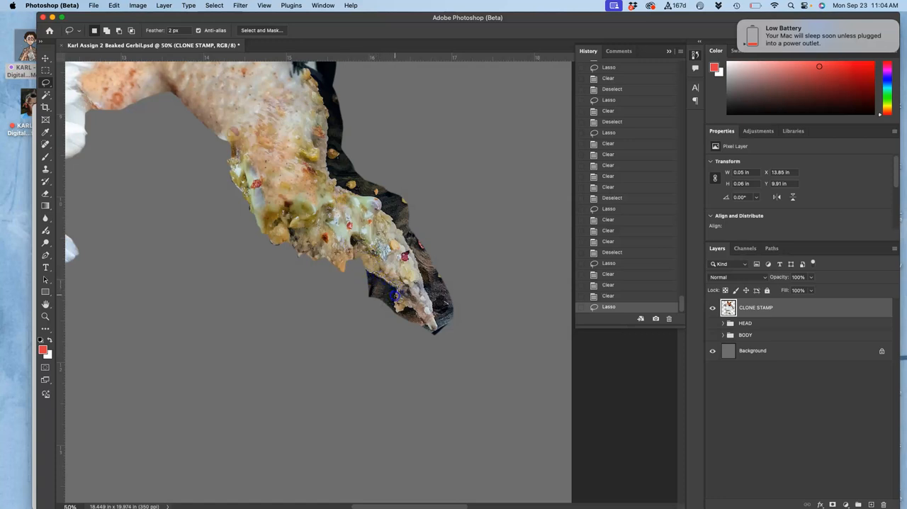
pyautogui.moveTo(396, 298); pyautogui.dragTo(418, 312)
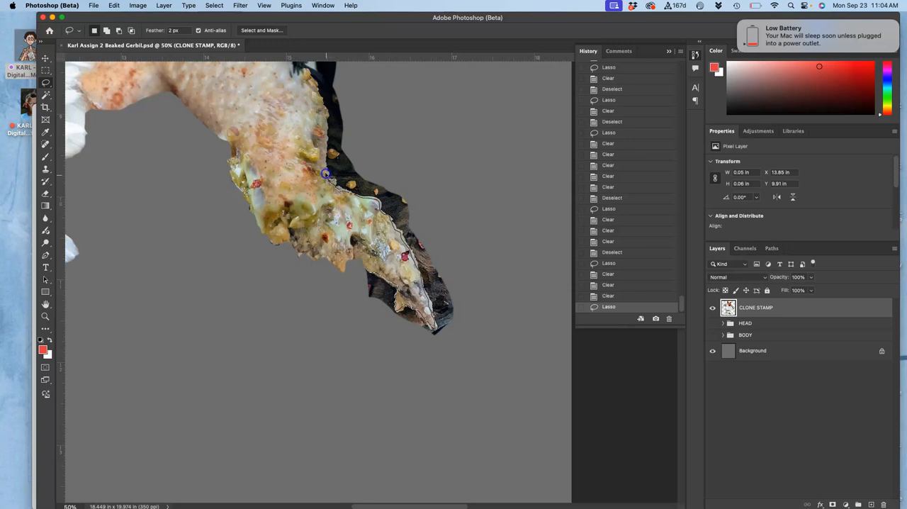
pyautogui.moveTo(326, 176); pyautogui.dragTo(500, 337)
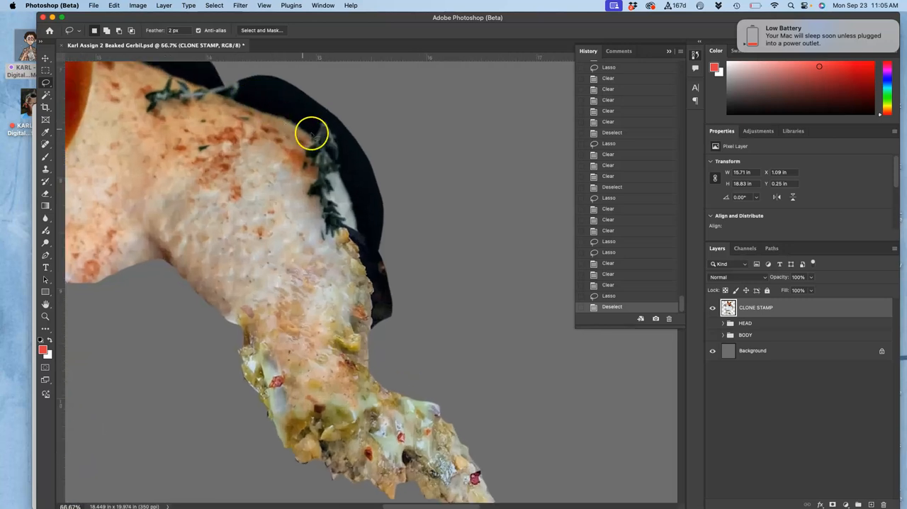
pyautogui.moveTo(315, 139)
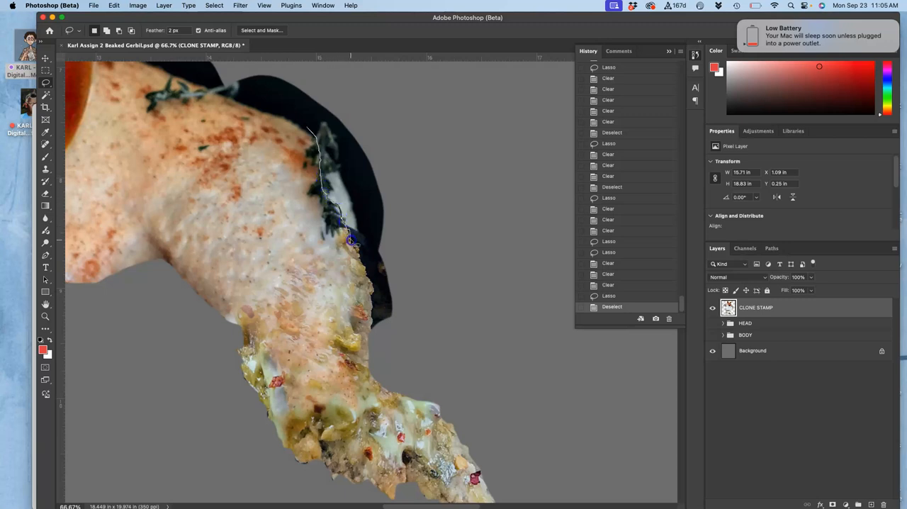
# - Lasso the dark patches along and above the leg's upper edge, clear them, and accept the barely-visible-selection warning
pyautogui.moveTo(352, 241); pyautogui.dragTo(372, 298)
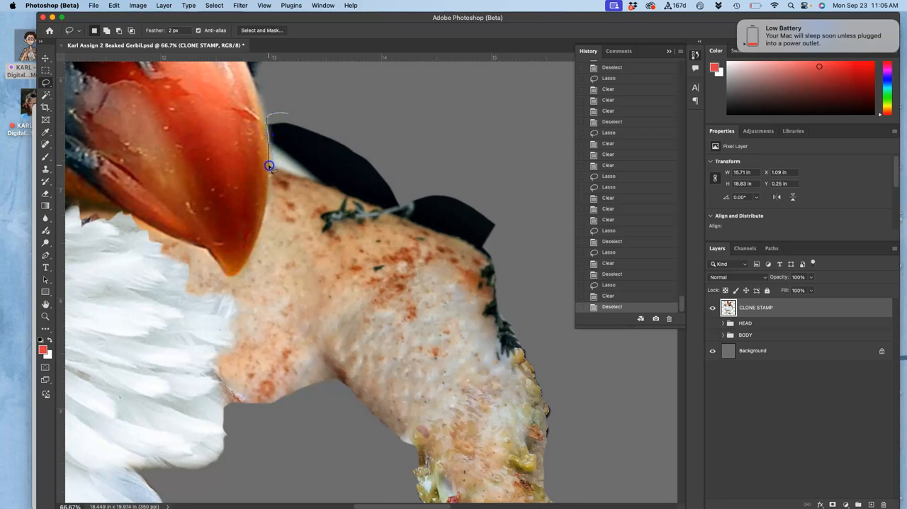
pyautogui.moveTo(269, 166); pyautogui.dragTo(352, 200)
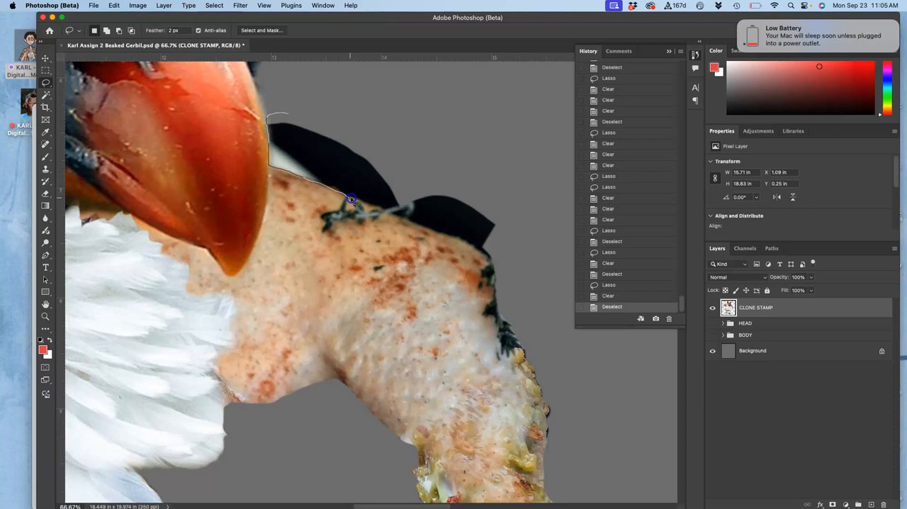
pyautogui.moveTo(352, 200); pyautogui.dragTo(422, 225)
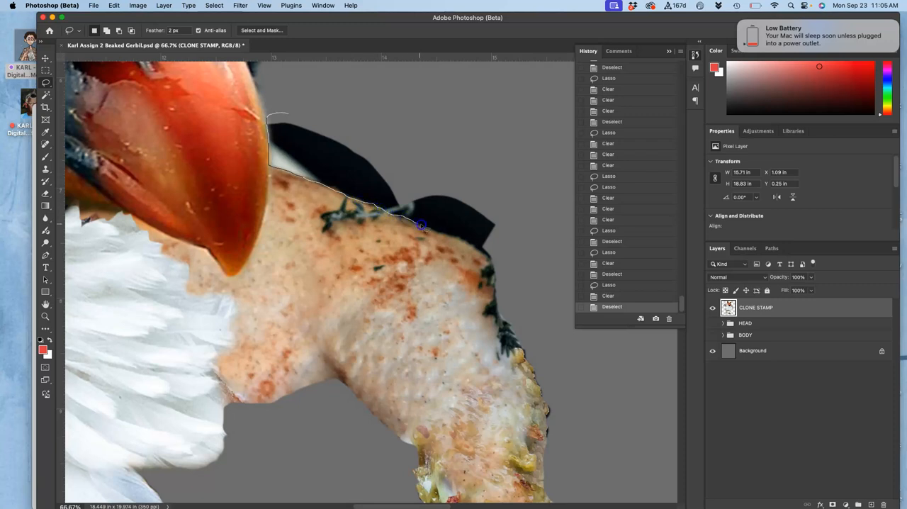
pyautogui.moveTo(422, 226); pyautogui.dragTo(489, 272)
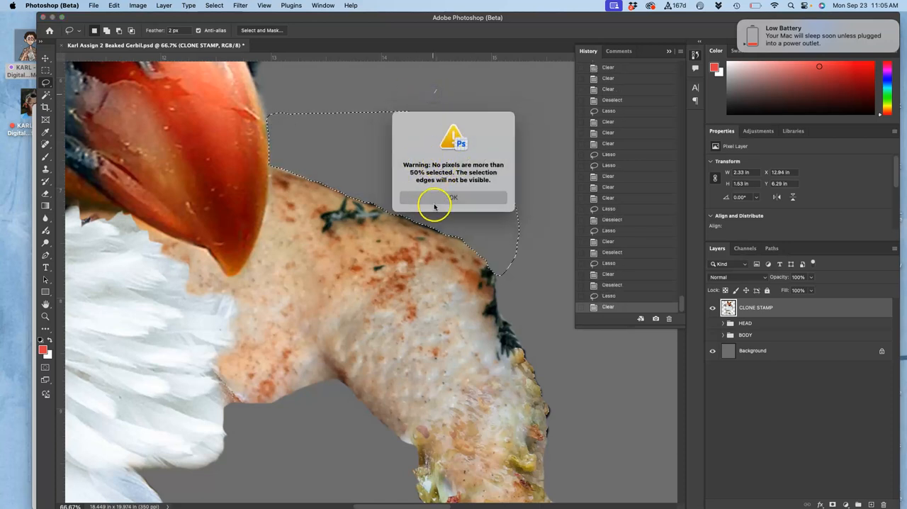
pyautogui.click(453, 199)
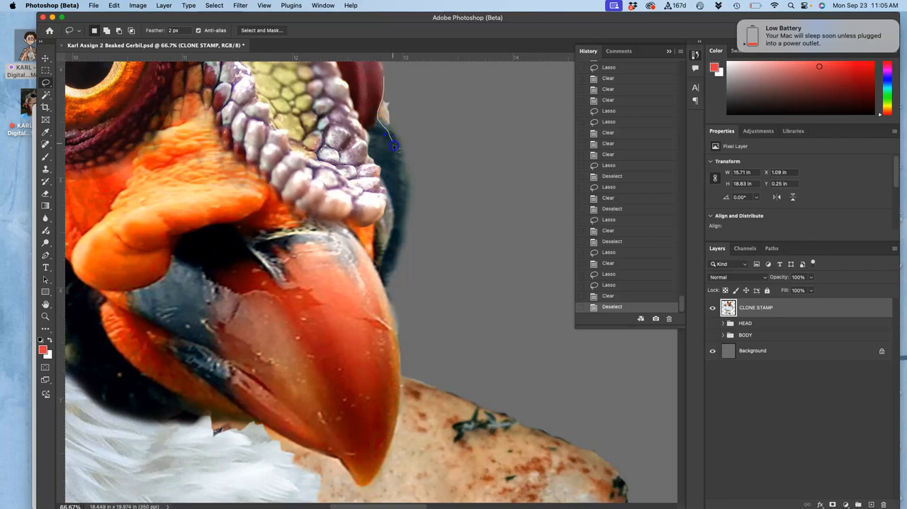
pyautogui.moveTo(394, 144); pyautogui.dragTo(397, 264)
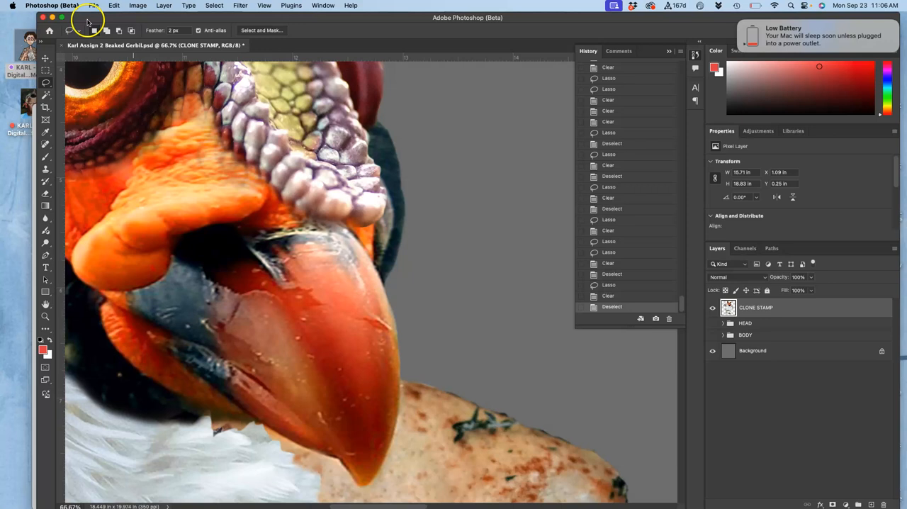
pyautogui.moveTo(459, 213)
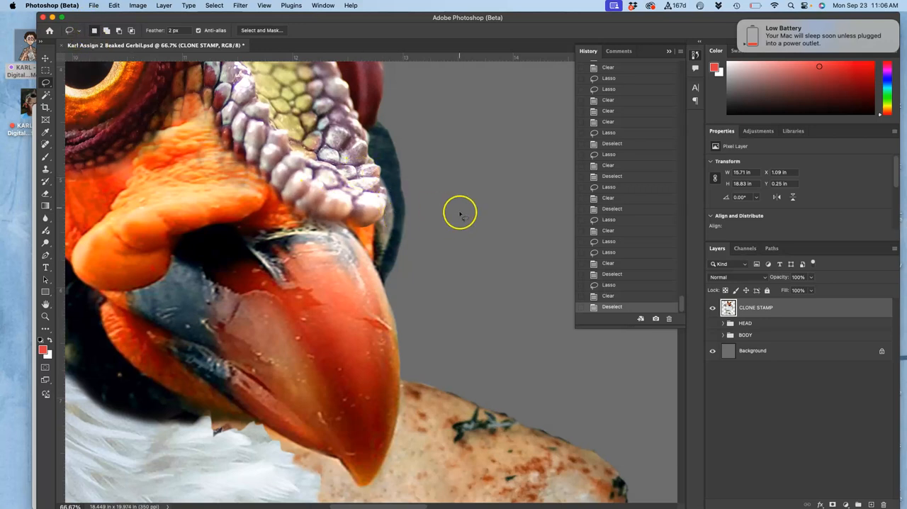
pyautogui.moveTo(459, 213); pyautogui.dragTo(414, 264)
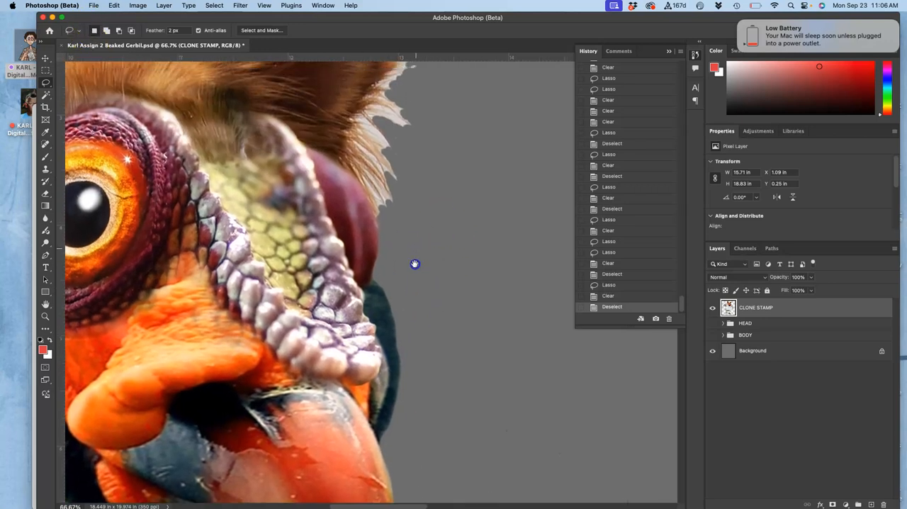
pyautogui.moveTo(414, 264); pyautogui.dragTo(428, 236)
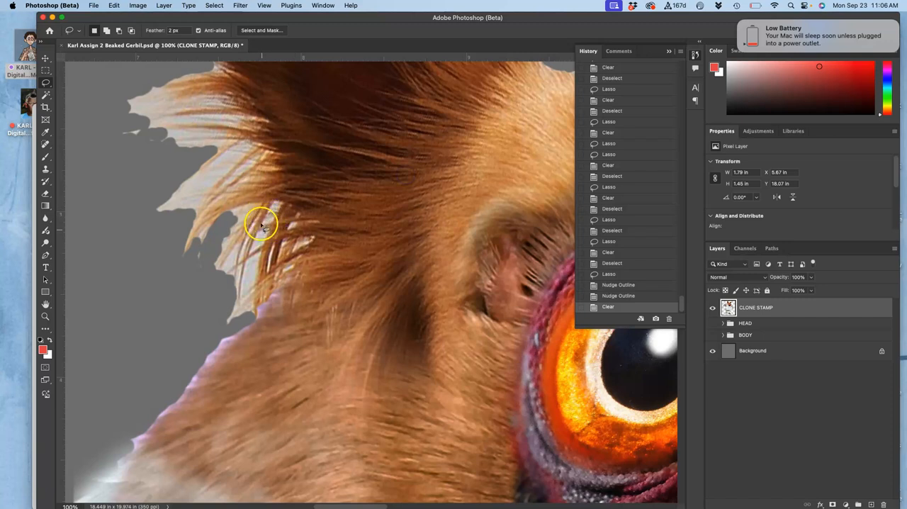
pyautogui.moveTo(241, 226)
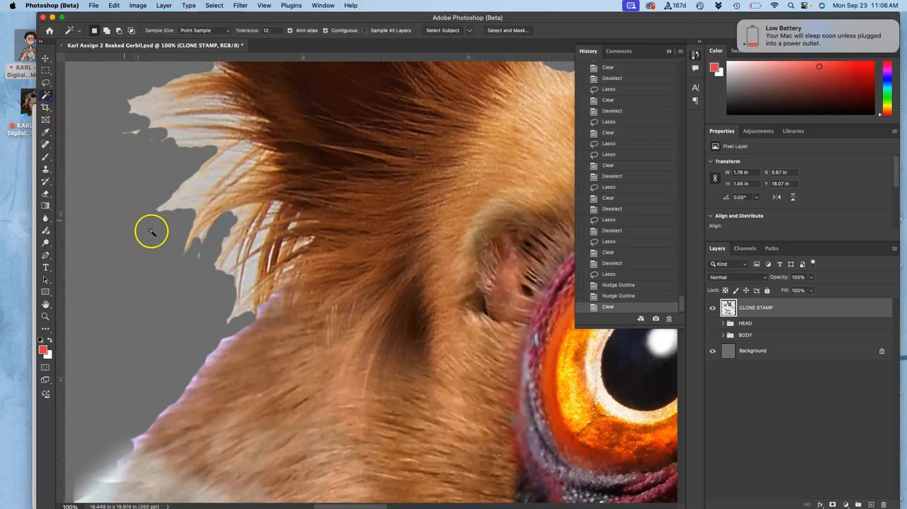
# - Magic Wand the gray backdrop beside the head fur at tolerance 32, adding the gaps between strands
pyautogui.click(325, 30)
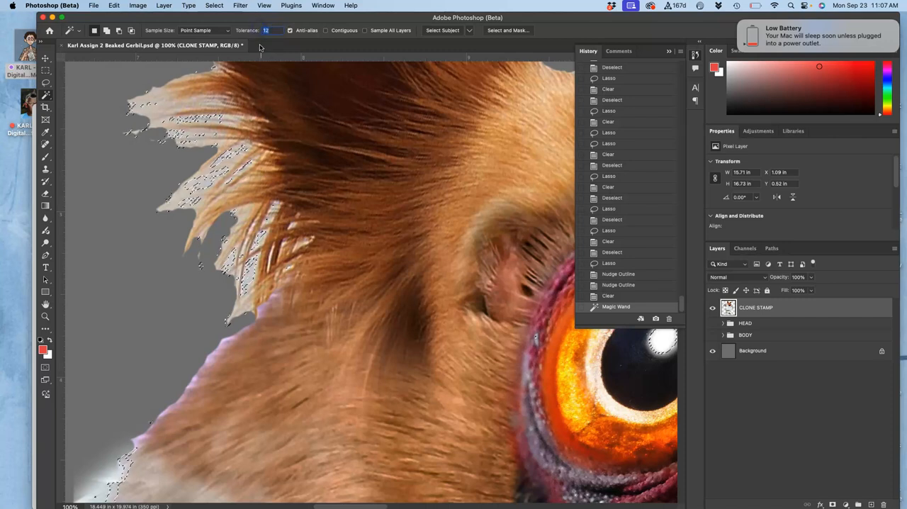
pyautogui.write('32')
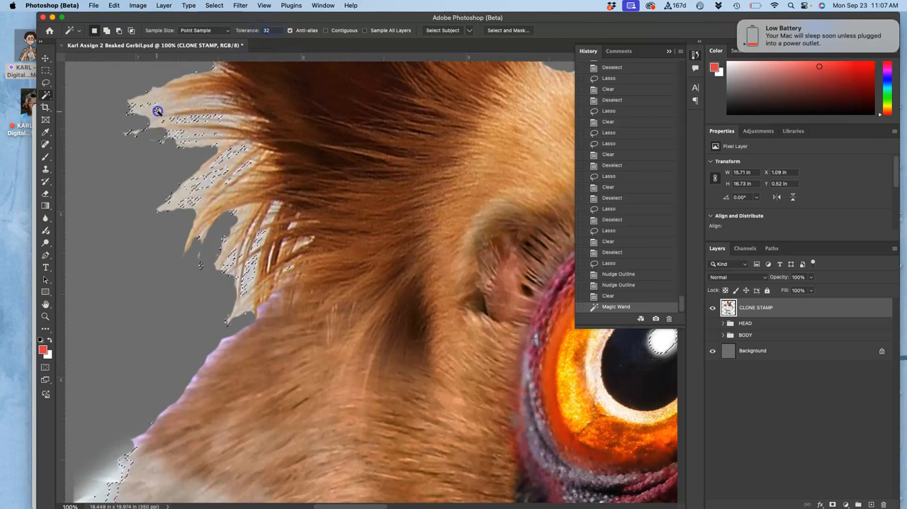
pyautogui.click(262, 213)
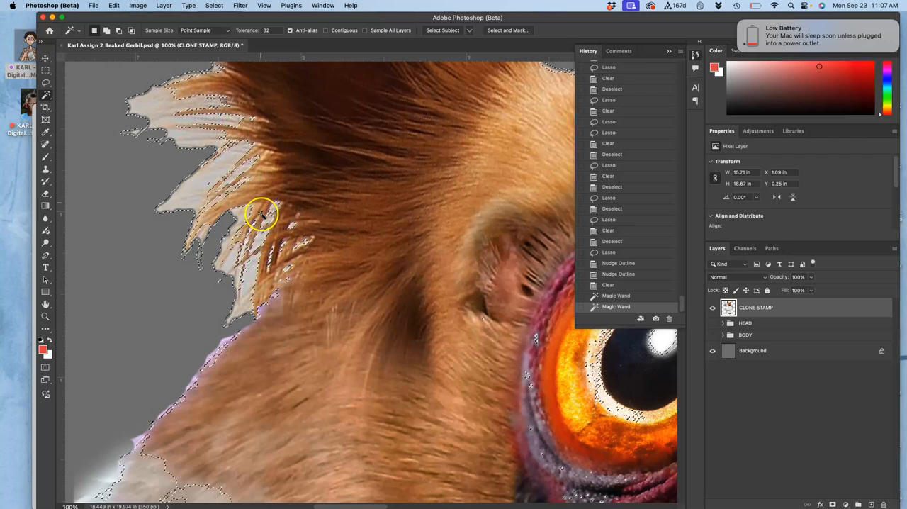
pyautogui.moveTo(262, 213); pyautogui.dragTo(283, 255)
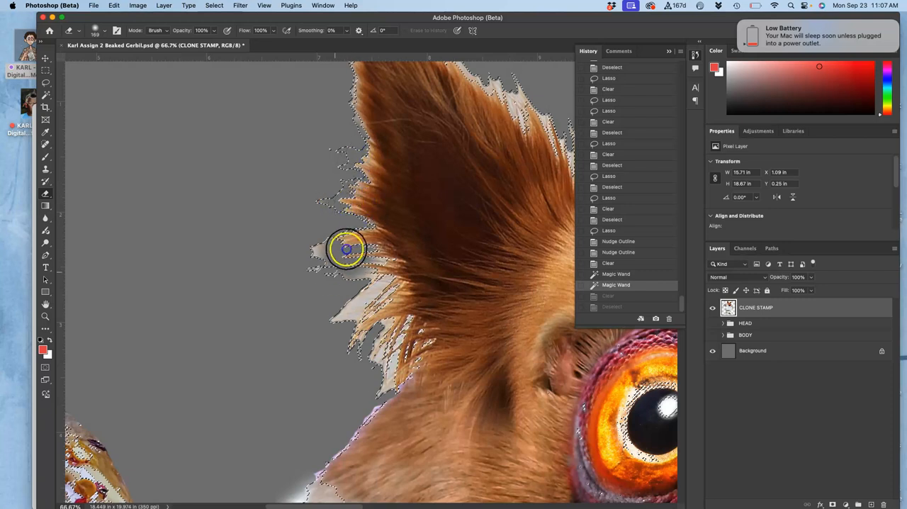
# - Erase the stray fringe around the furry ear and the pale halo along the top fur edge
pyautogui.moveTo(347, 248); pyautogui.dragTo(315, 207)
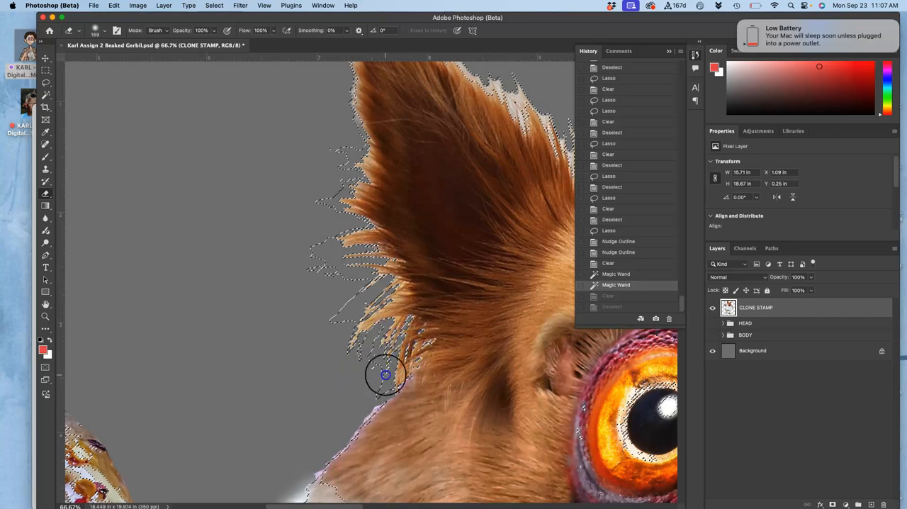
pyautogui.moveTo(309, 133)
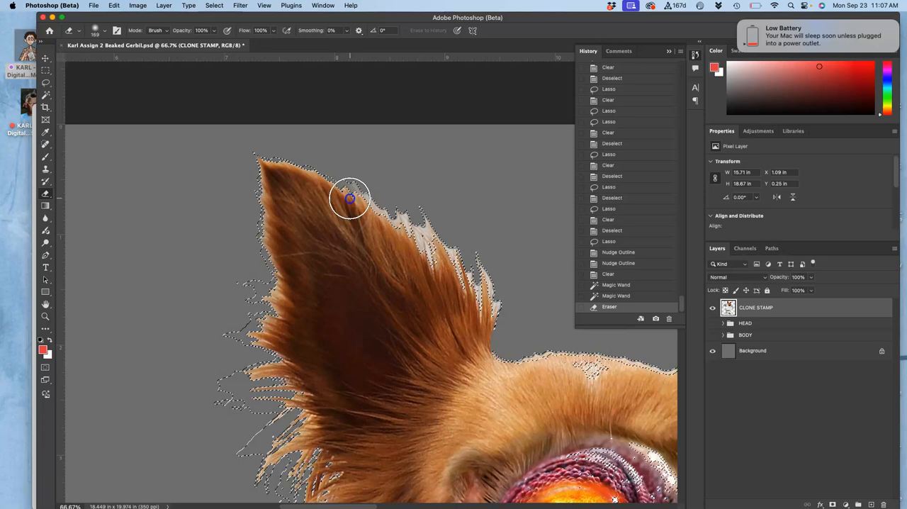
pyautogui.moveTo(352, 199); pyautogui.dragTo(485, 320)
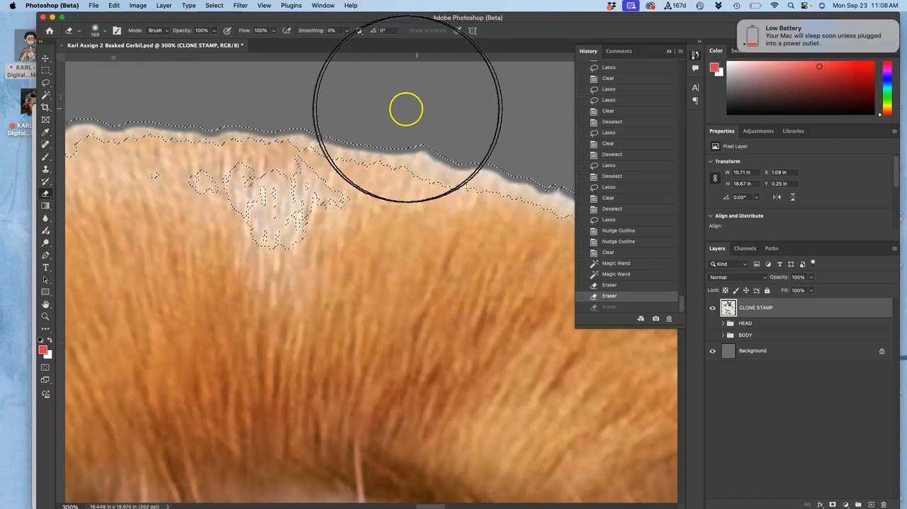
pyautogui.click(96, 30)
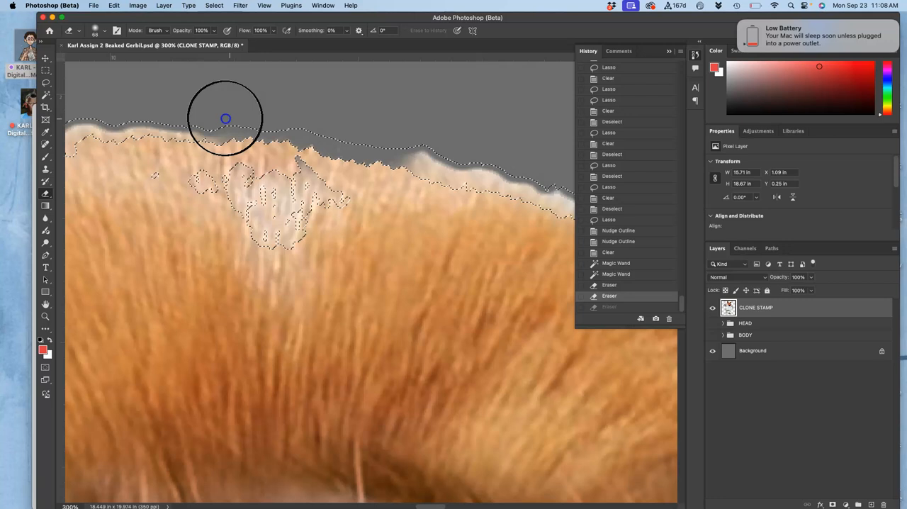
pyautogui.moveTo(226, 119); pyautogui.dragTo(264, 119)
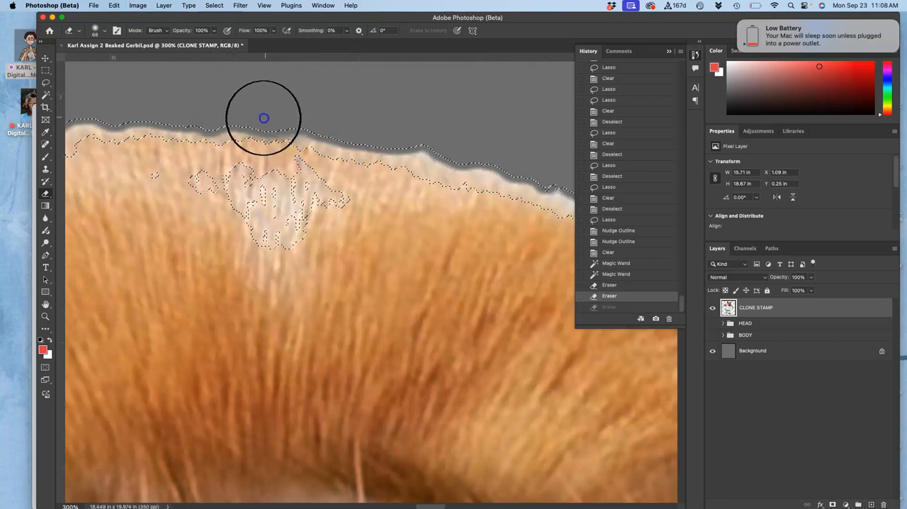
pyautogui.moveTo(264, 117); pyautogui.dragTo(469, 162)
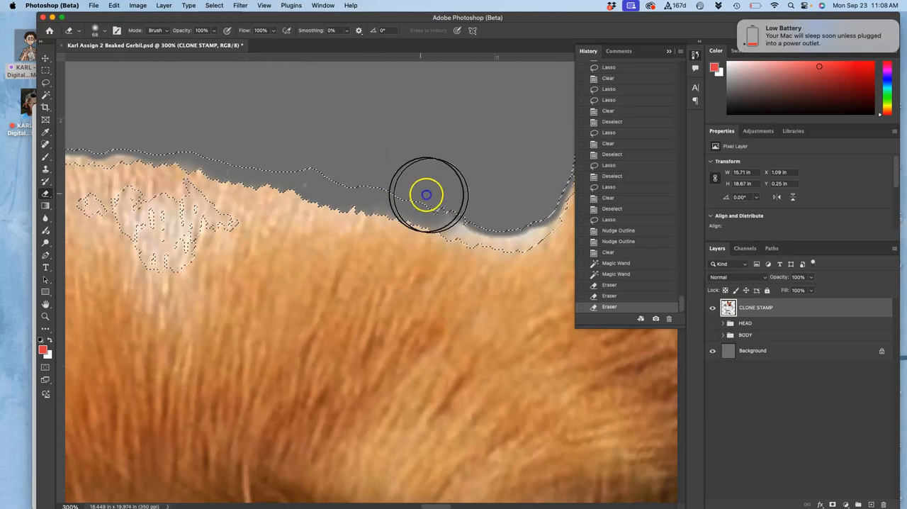
pyautogui.moveTo(425, 196); pyautogui.dragTo(371, 151)
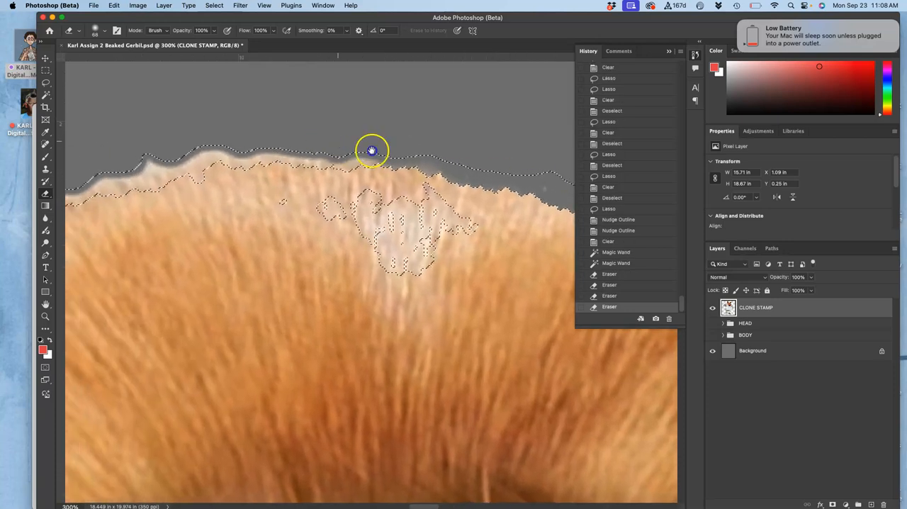
pyautogui.moveTo(372, 150); pyautogui.dragTo(131, 188)
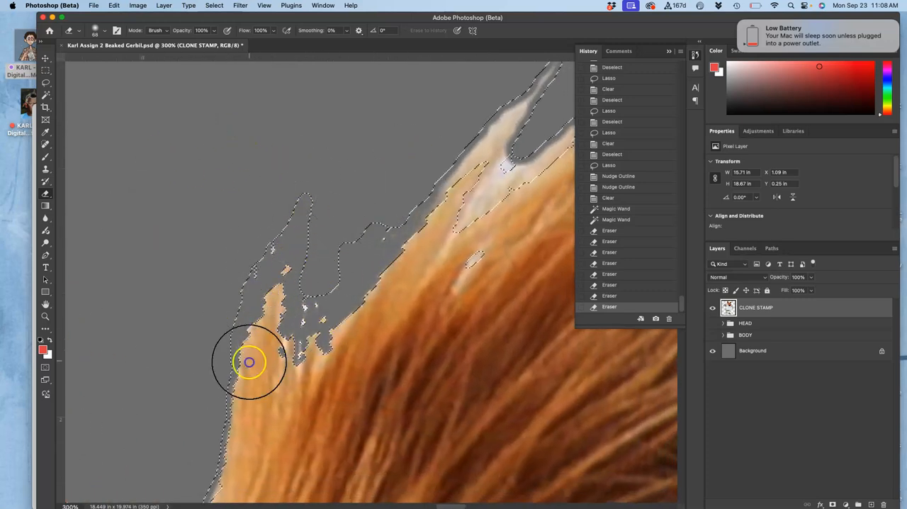
# - Erase stray orange specks and white fragments beside and among the fur strands and tips
pyautogui.moveTo(249, 363); pyautogui.dragTo(438, 267)
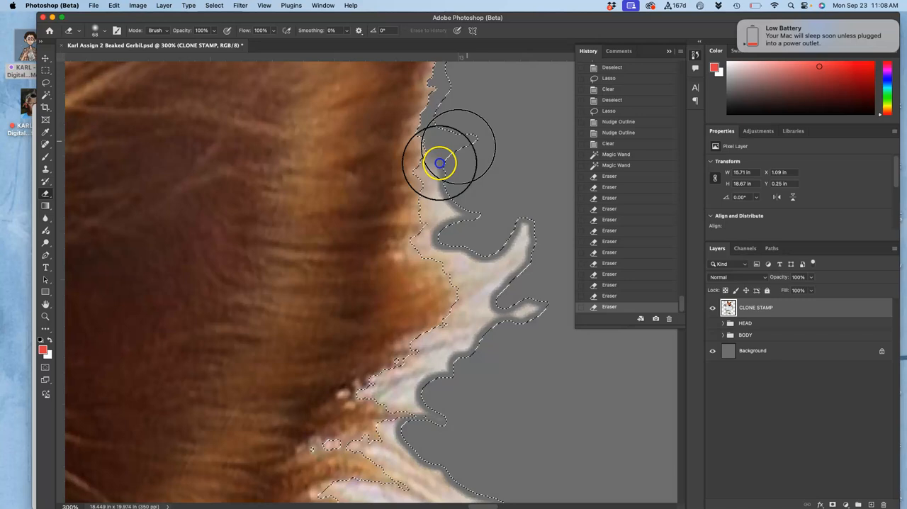
pyautogui.moveTo(439, 163); pyautogui.dragTo(485, 318)
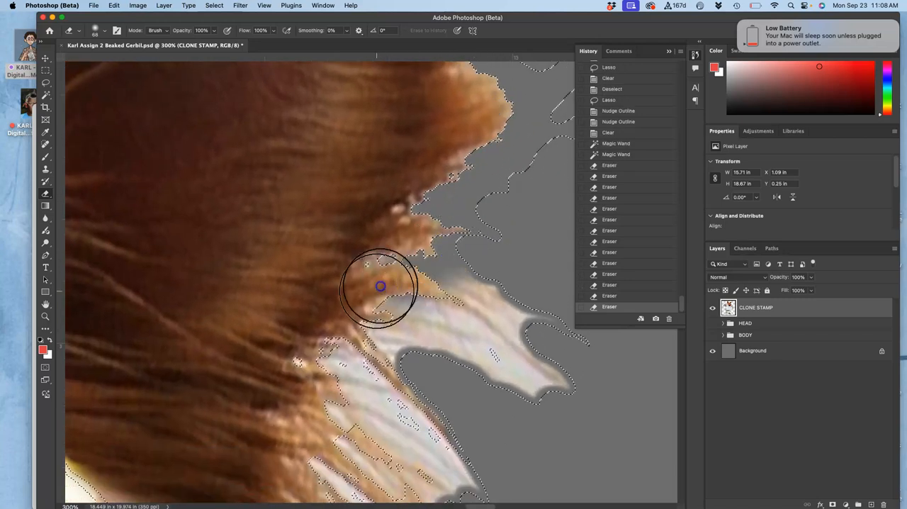
pyautogui.moveTo(380, 286); pyautogui.dragTo(546, 359)
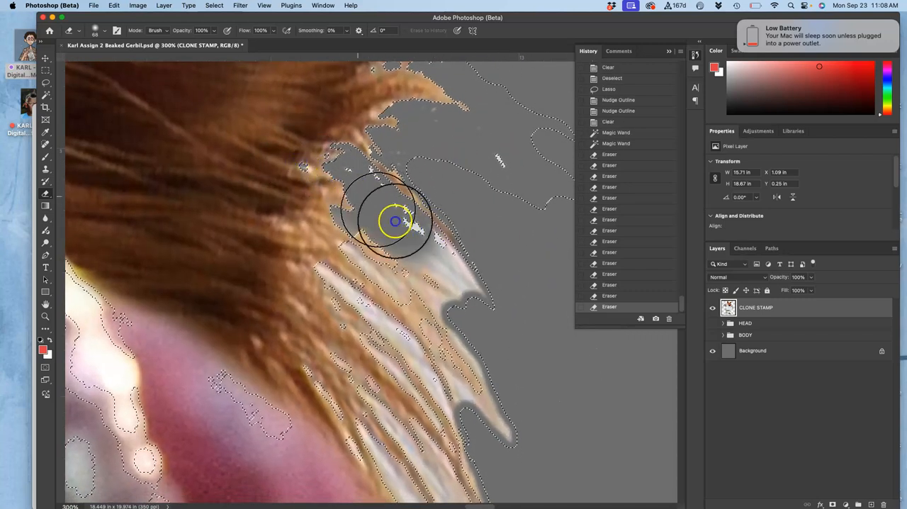
pyautogui.moveTo(394, 221); pyautogui.dragTo(459, 380)
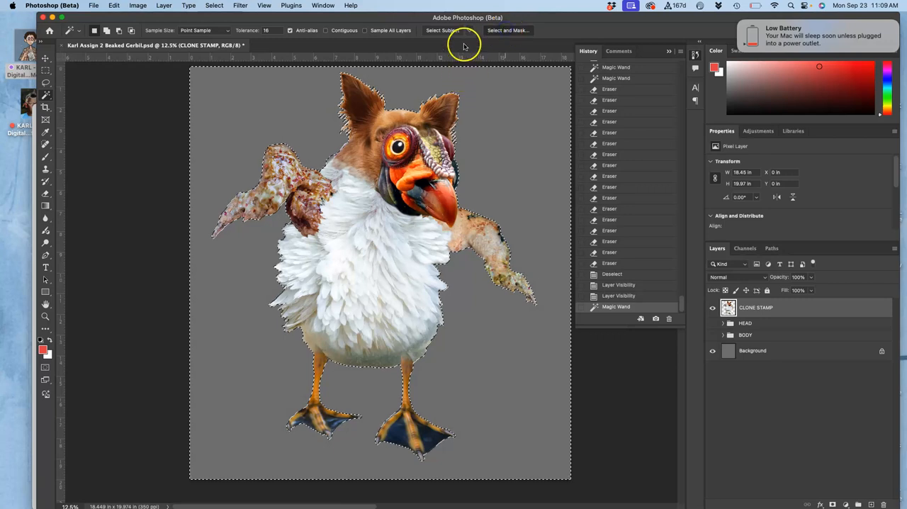
# - Refine the creature selection in Select and Mask by raising the Feather slider to soften its edge
pyautogui.click(507, 29)
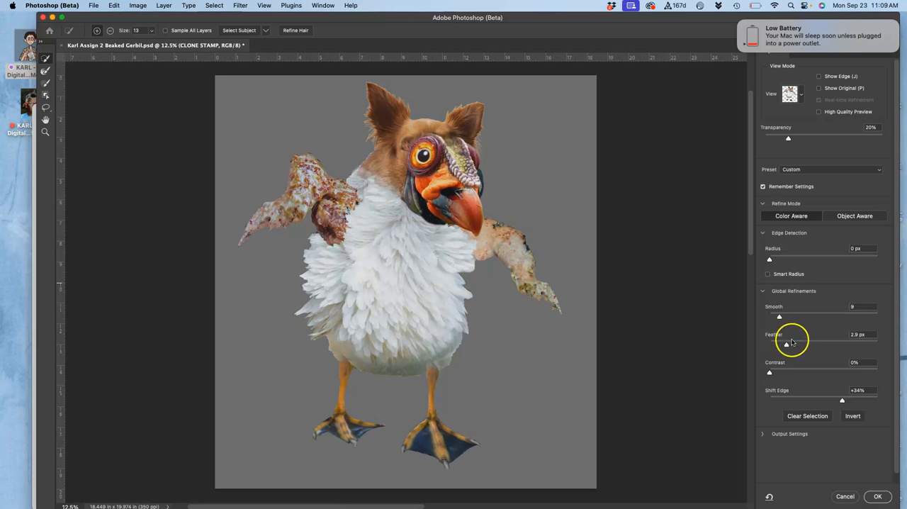
pyautogui.moveTo(815, 361)
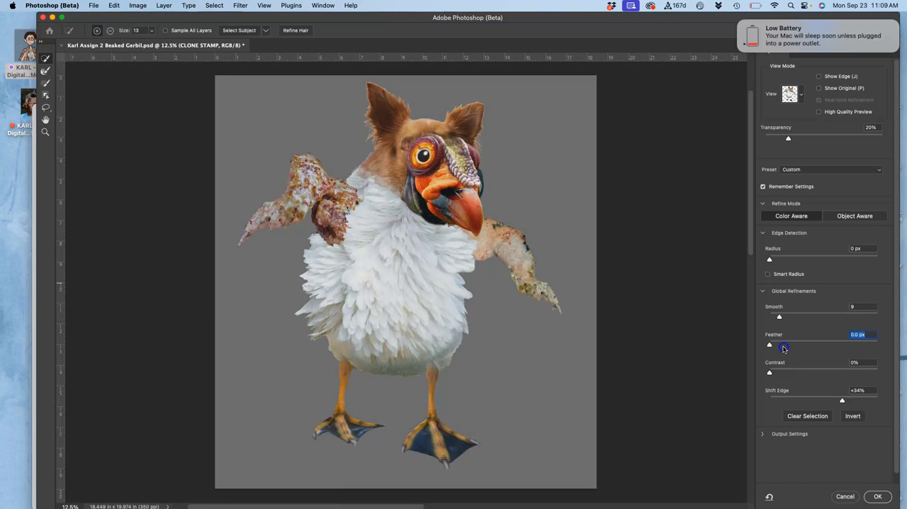
pyautogui.moveTo(768, 345); pyautogui.dragTo(779, 346)
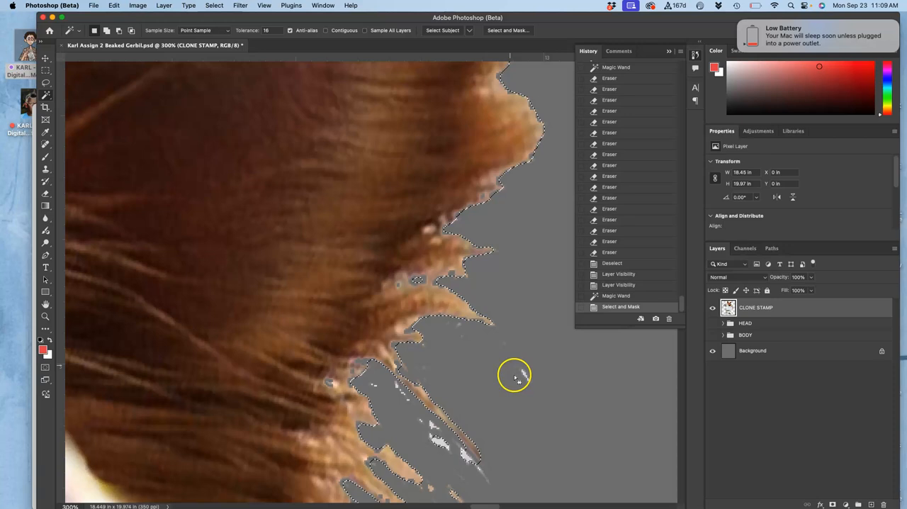
pyautogui.moveTo(482, 329)
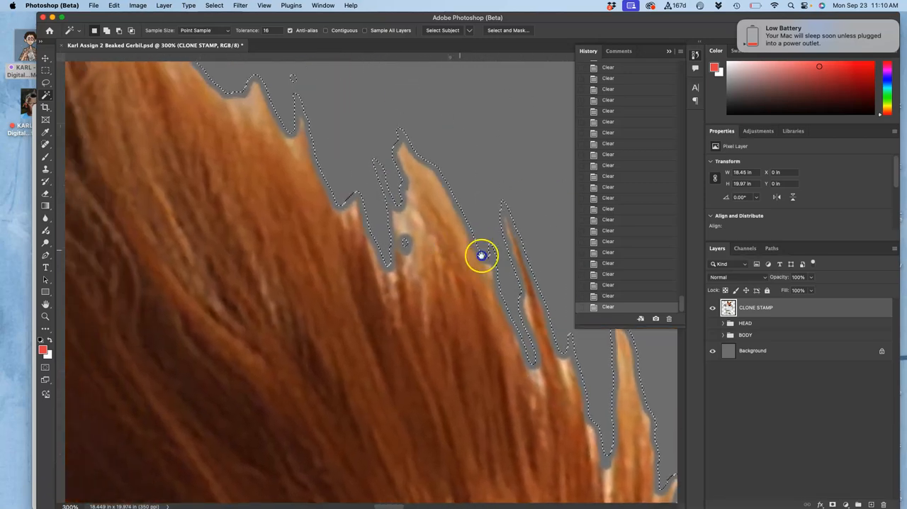
# - Lasso and delete stray wisps and a loose strand beyond the fur edge, dismissing the no-pixels-selected warning
pyautogui.moveTo(482, 255); pyautogui.dragTo(420, 105)
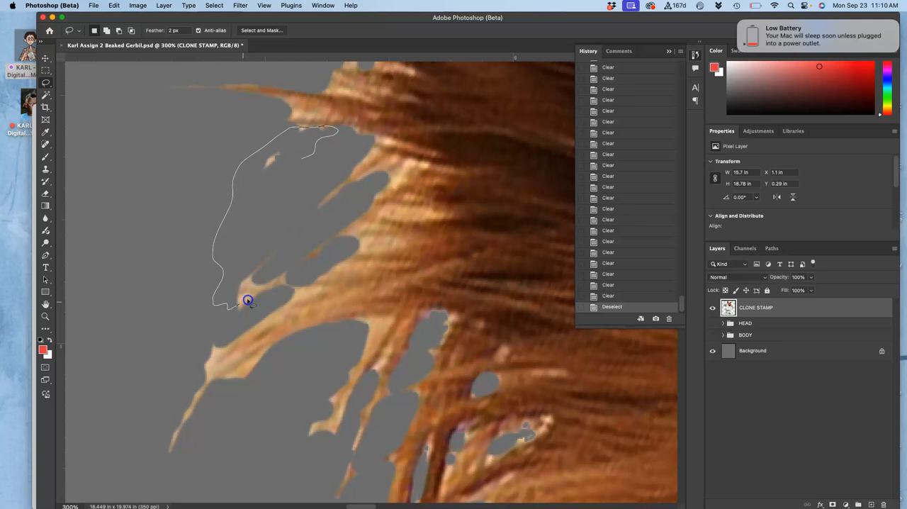
pyautogui.moveTo(248, 301); pyautogui.dragTo(360, 238)
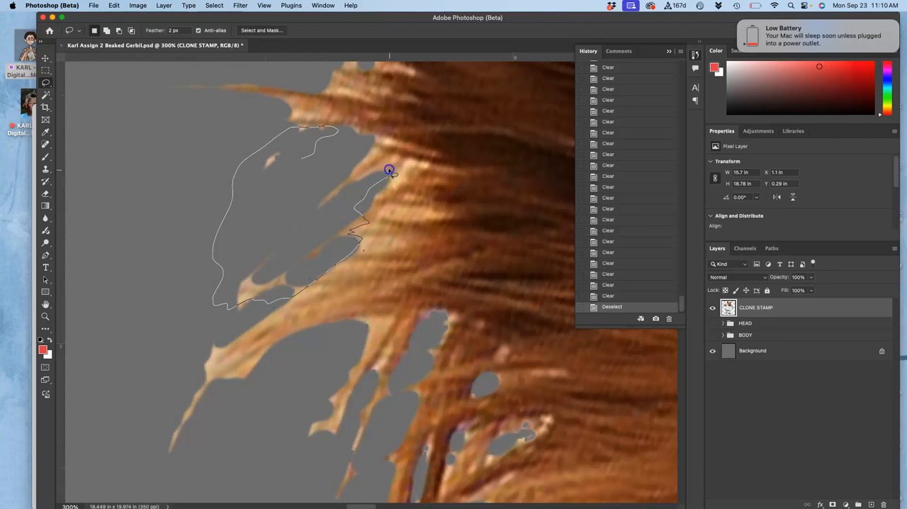
pyautogui.moveTo(388, 170); pyautogui.dragTo(365, 140)
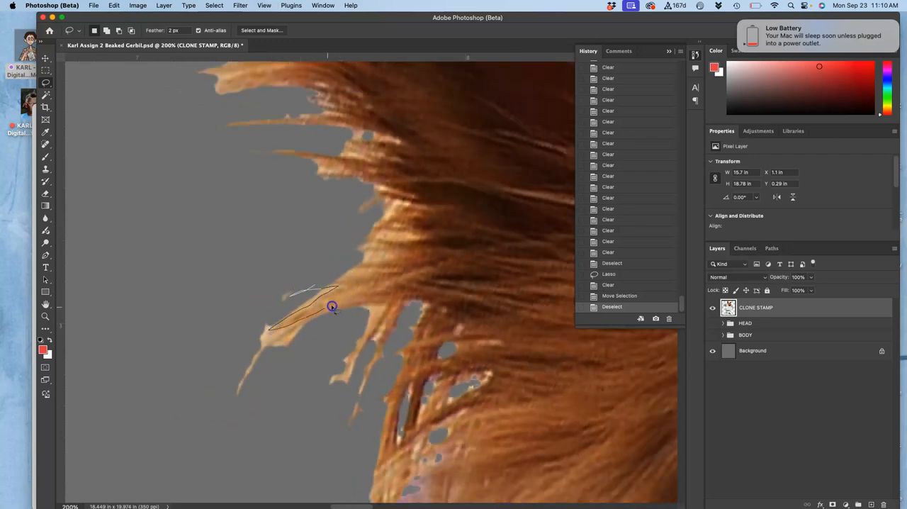
pyautogui.moveTo(332, 306); pyautogui.dragTo(377, 341)
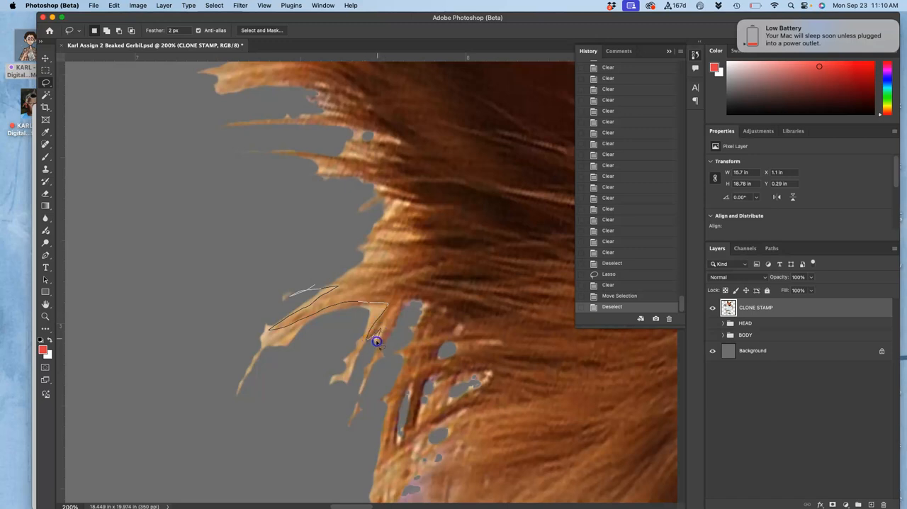
pyautogui.moveTo(375, 341); pyautogui.dragTo(340, 451)
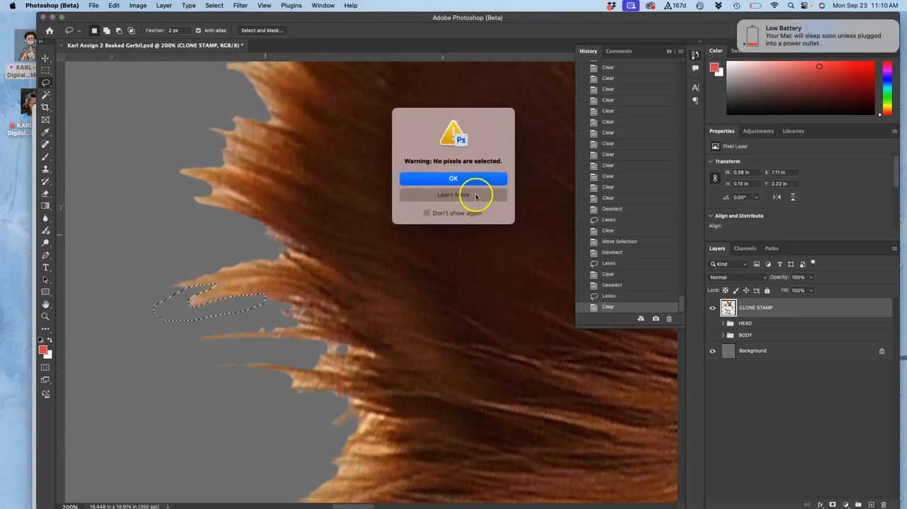
pyautogui.click(453, 179)
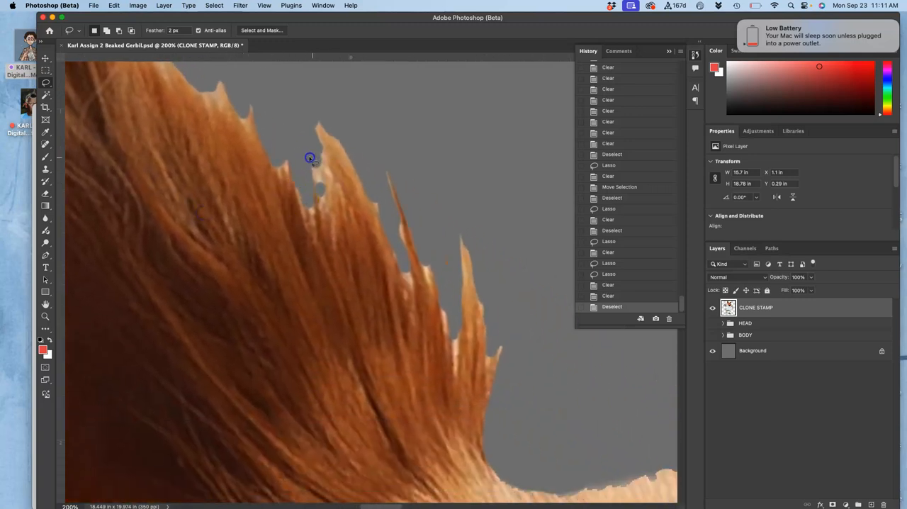
# - Trim two jagged fur tips into cleaner points
pyautogui.moveTo(309, 157); pyautogui.dragTo(306, 139)
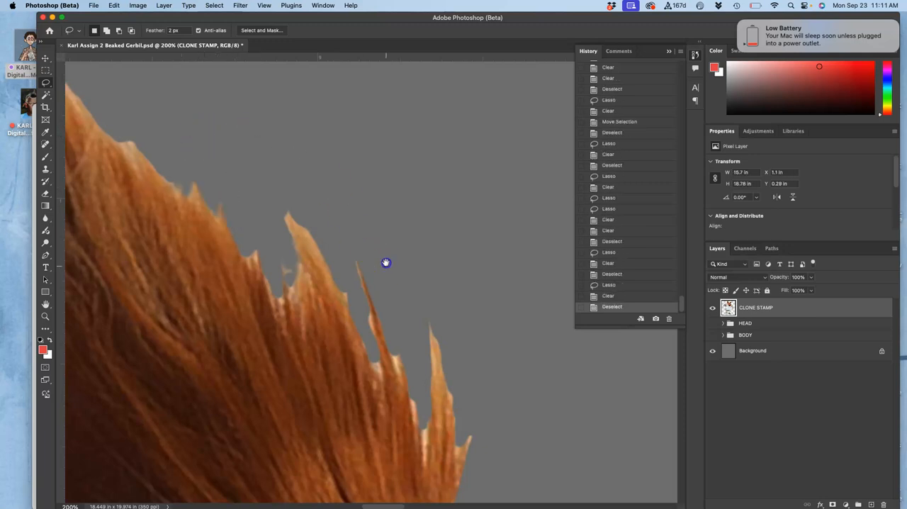
pyautogui.moveTo(386, 263); pyautogui.dragTo(299, 242)
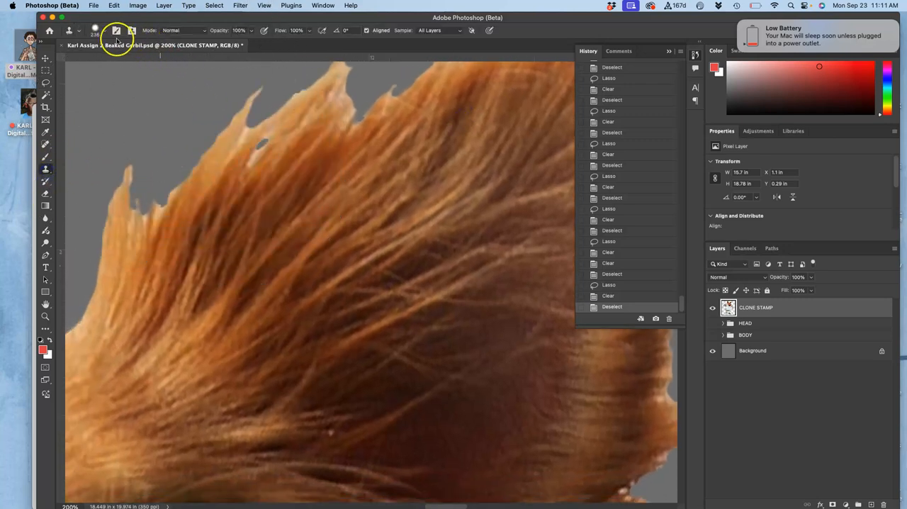
# - Adjust the Clone Stamp brush size to patch fur gaps, then lasso stray strands on the right fur edge for removal
pyautogui.click(116, 31)
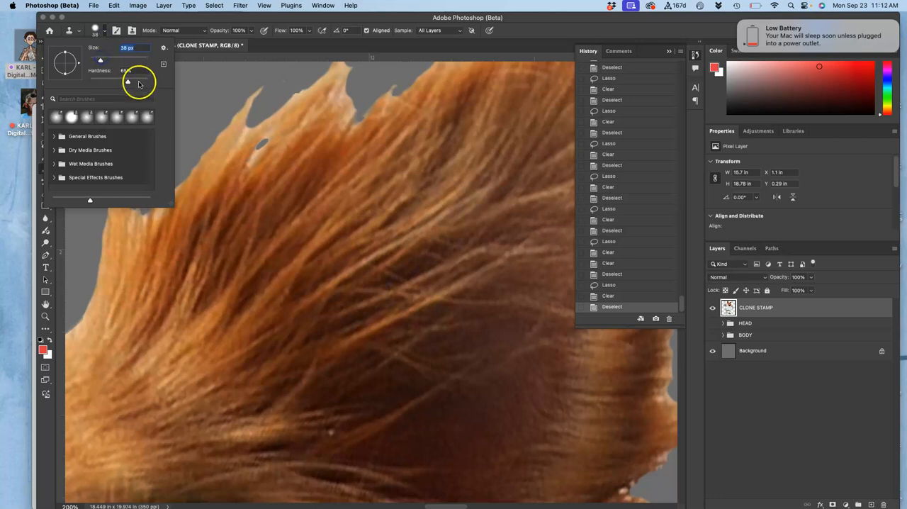
pyautogui.moveTo(127, 82); pyautogui.dragTo(136, 82)
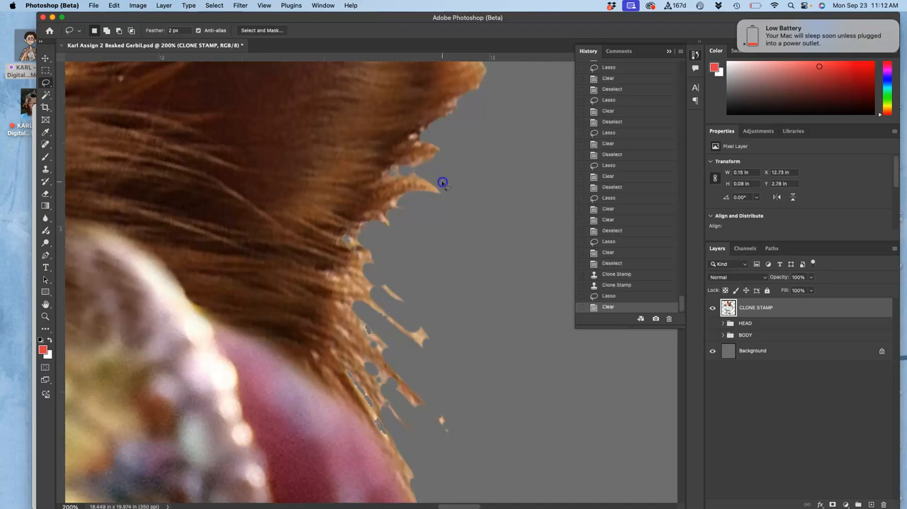
pyautogui.moveTo(442, 181); pyautogui.dragTo(400, 204)
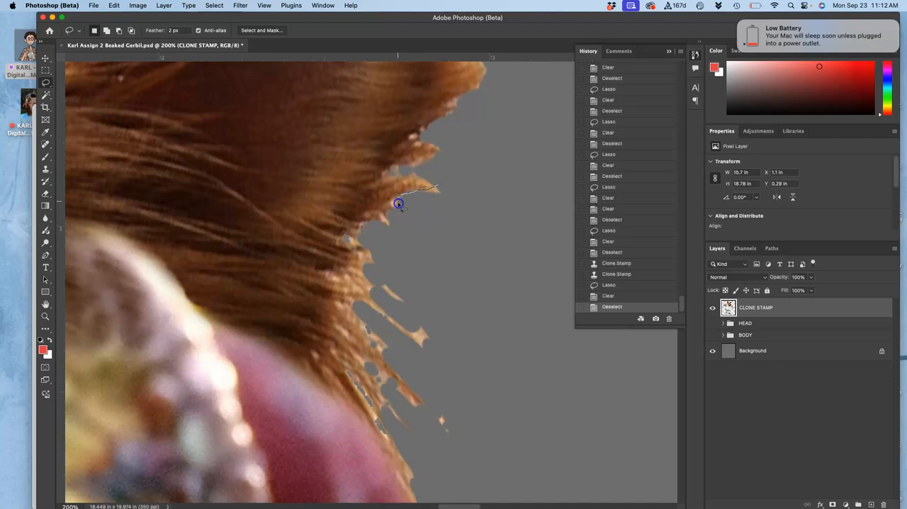
pyautogui.moveTo(398, 204); pyautogui.dragTo(363, 248)
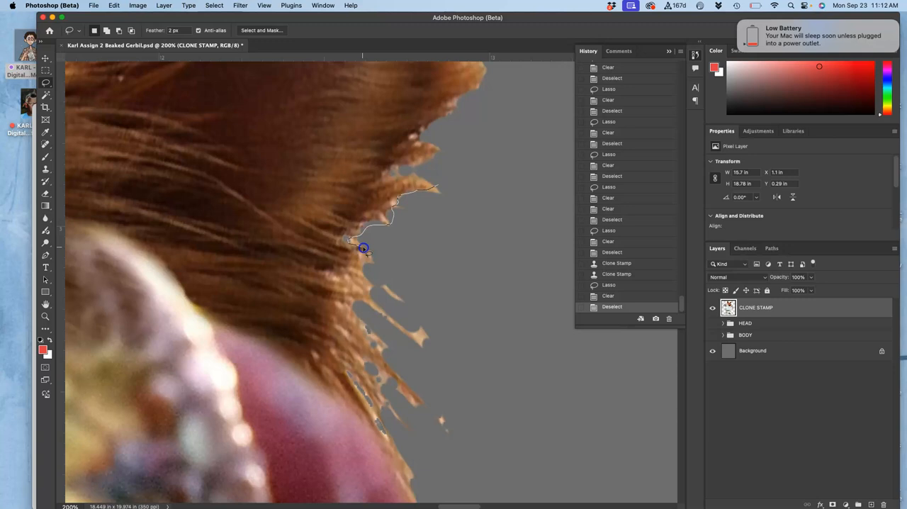